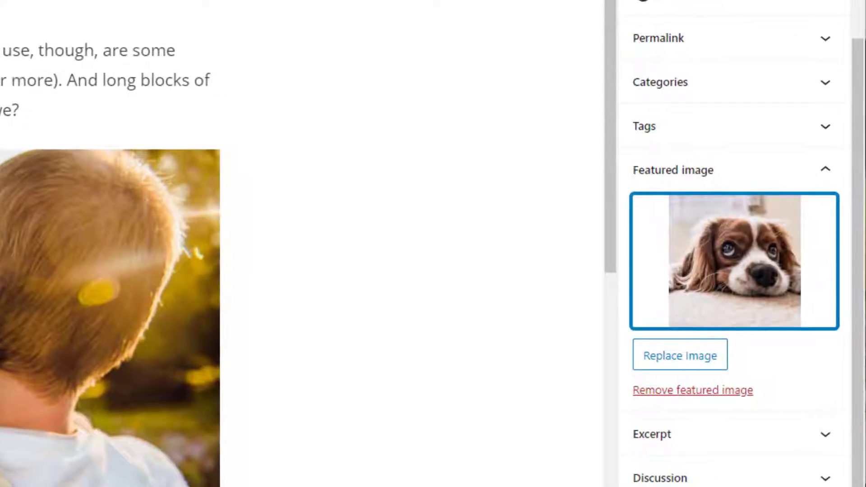
Step: View the Media Library, then open the All Posts list
click(163, 10)
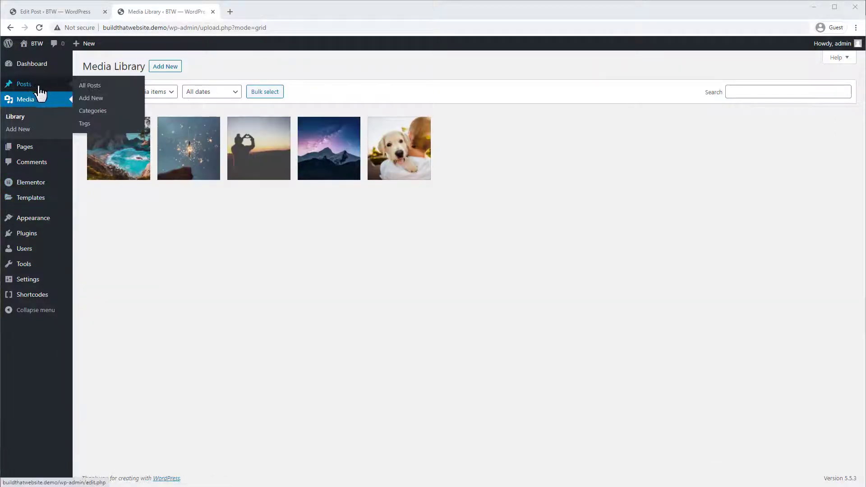
click(89, 85)
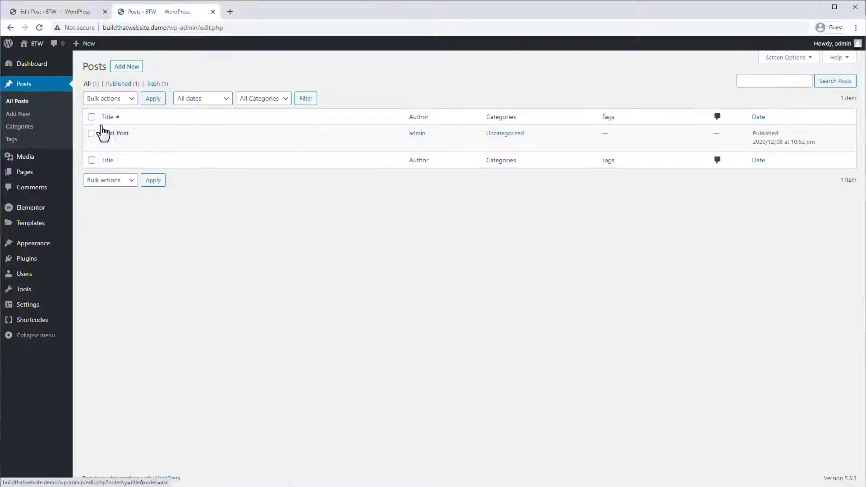
Step: Open First Post and start a new block below the paragraph, searching '/image'
click(116, 133)
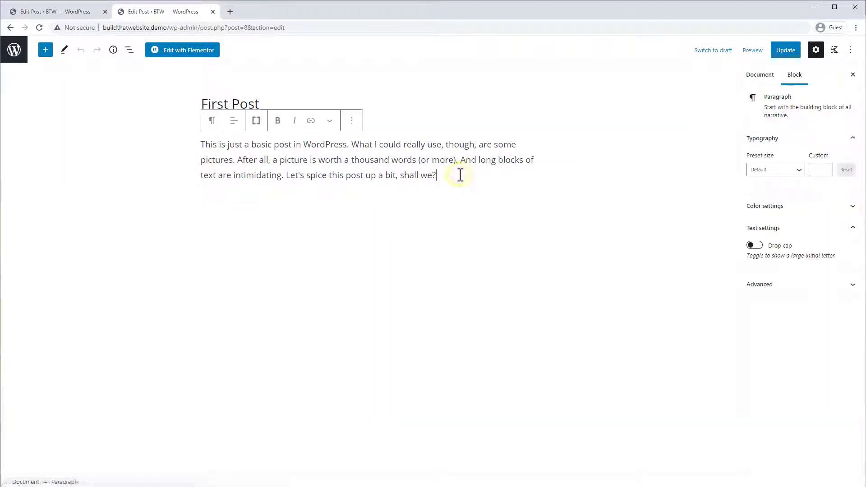
key(enter)
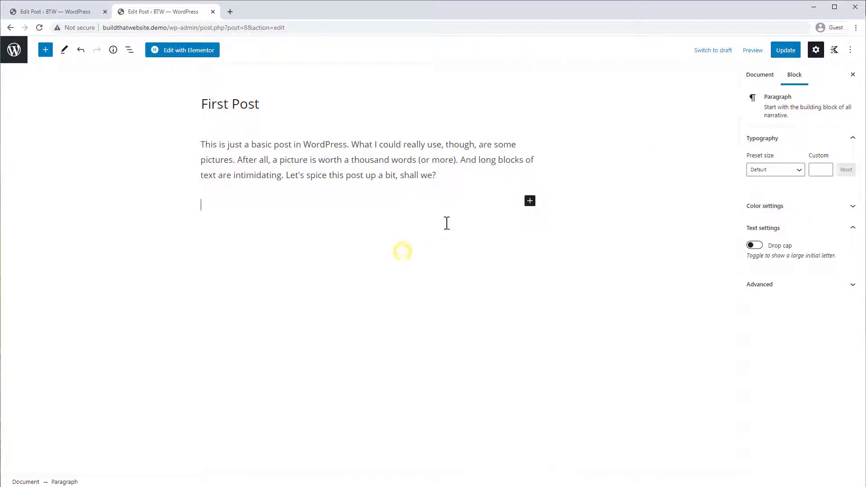
text(/)
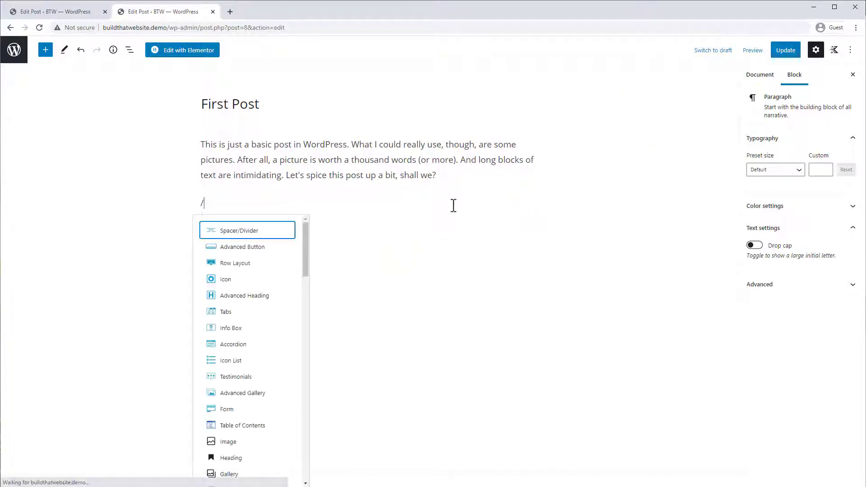
text(image)
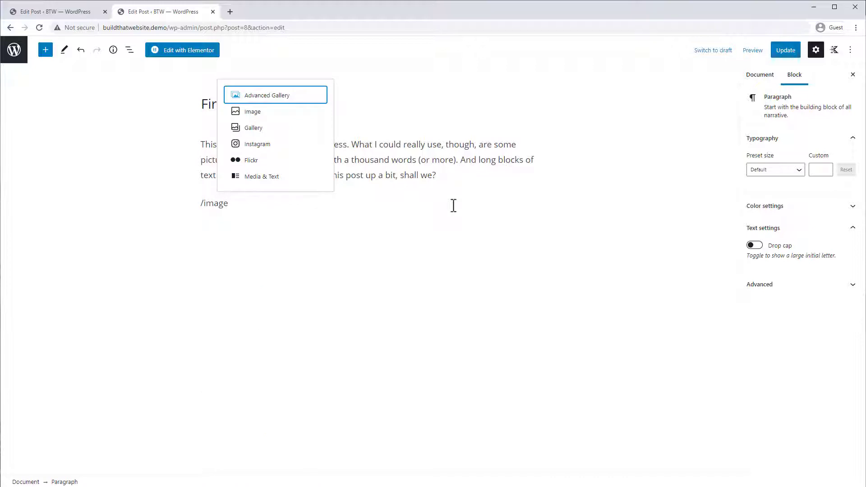
mouse_move(252, 111)
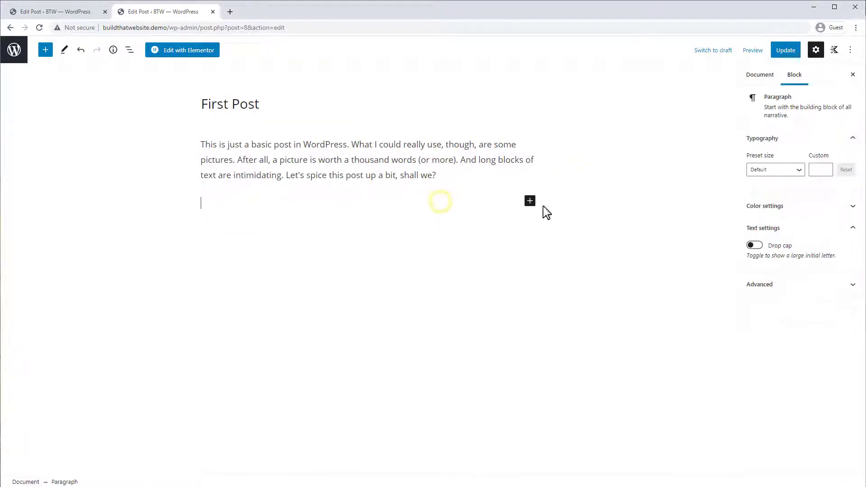
Step: Insert an Image block from the + inserter below the paragraph
click(529, 201)
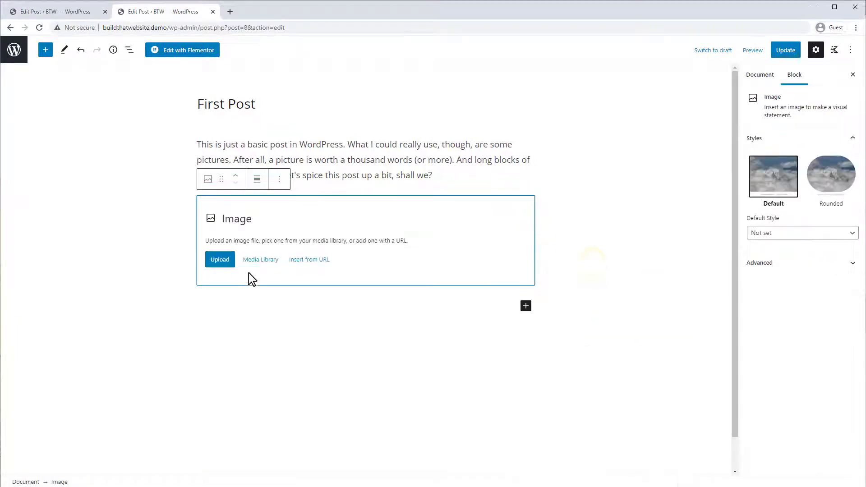
mouse_move(135, 247)
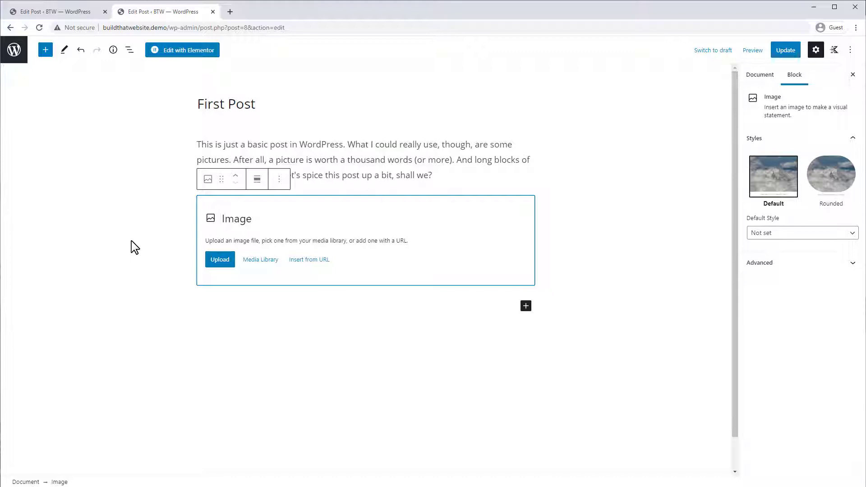
mouse_move(220, 260)
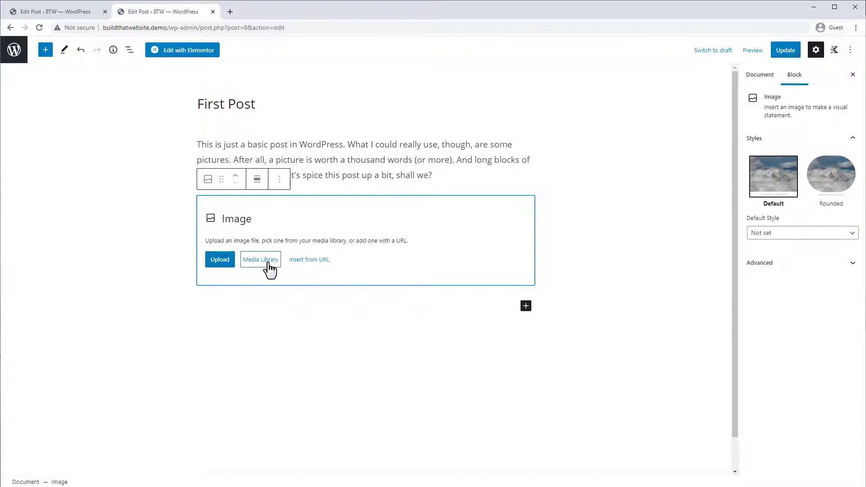
mouse_move(314, 264)
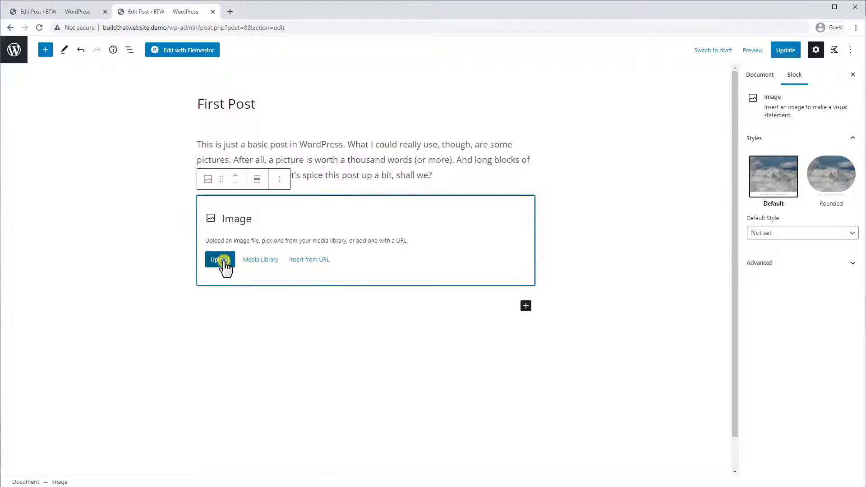
Step: Upload adorable-3344414_1920 from the computer into the Image block
click(220, 260)
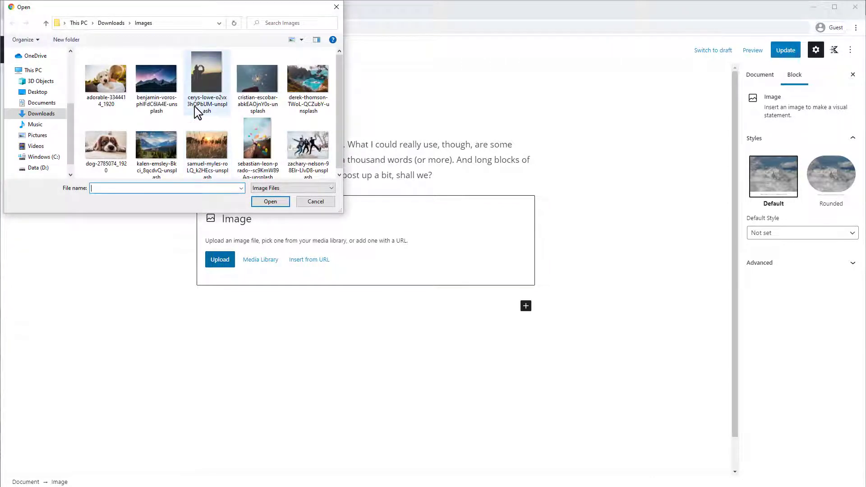
click(106, 79)
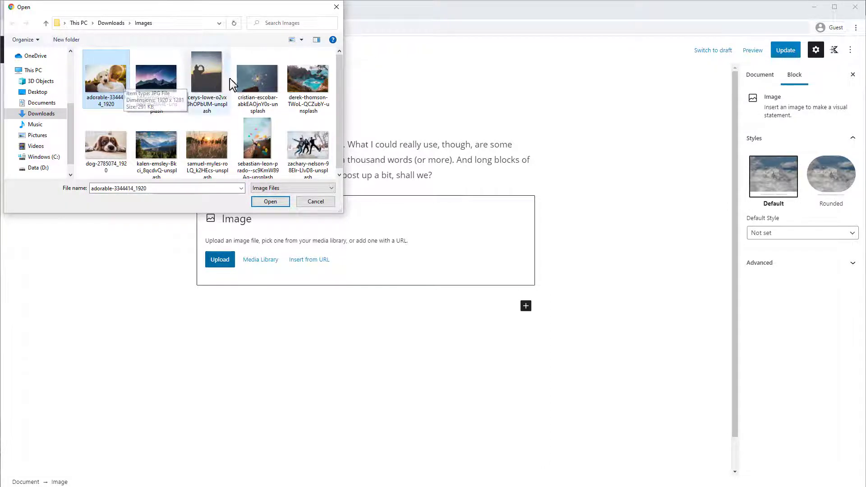
mouse_move(210, 140)
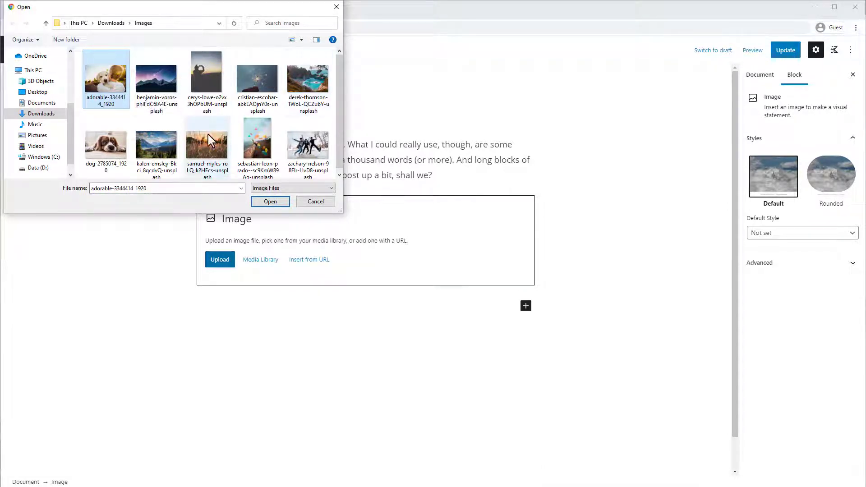
click(270, 201)
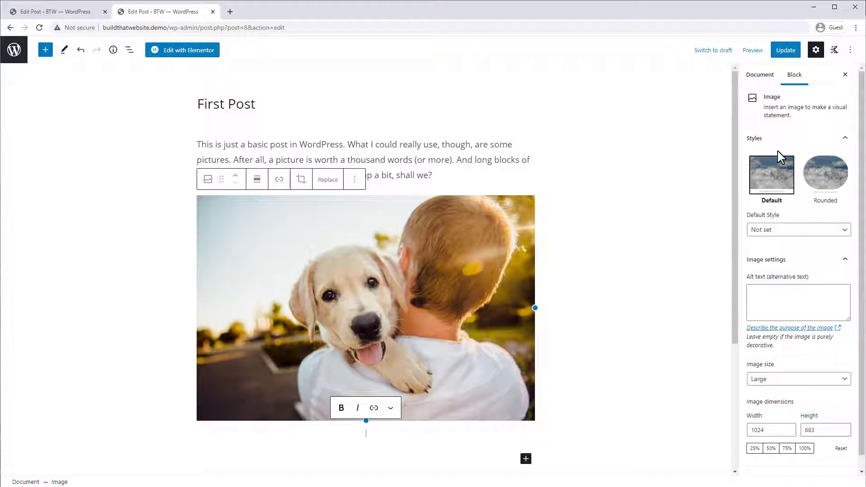
Step: Keep the Default style and set alt text 'Happy puppy with his best bud!'
click(825, 174)
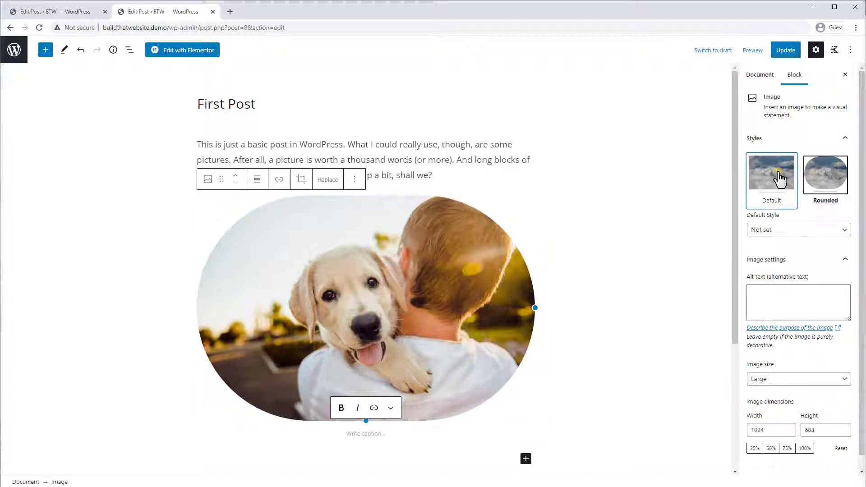
click(771, 174)
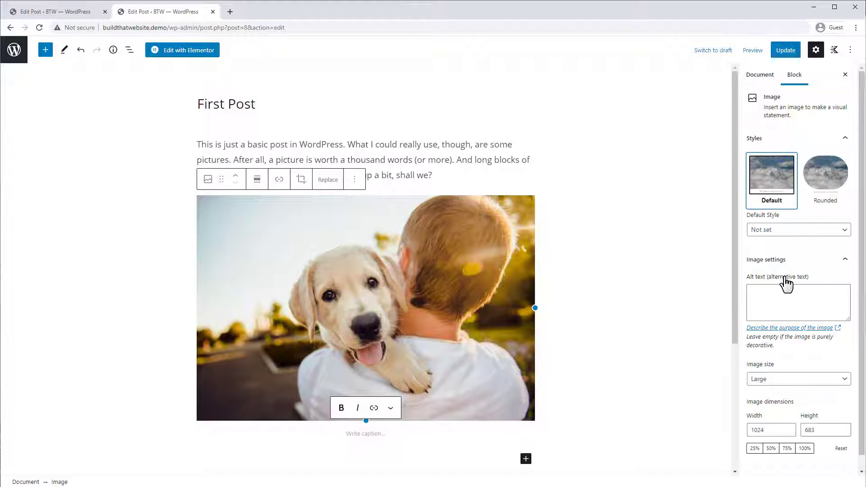
click(797, 303)
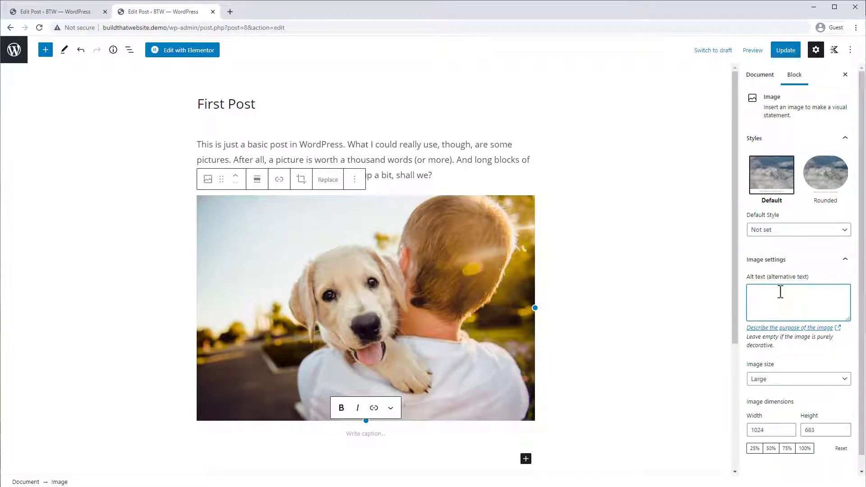
click(797, 291)
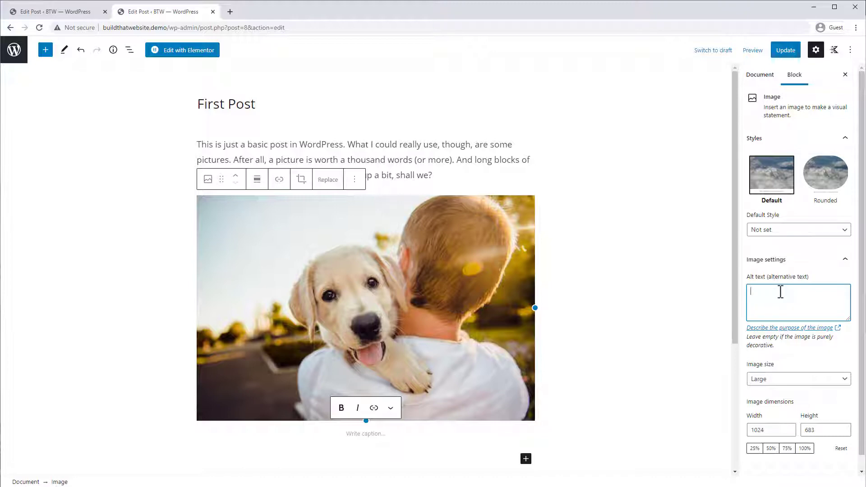
text(Happy puppy with his best bud!)
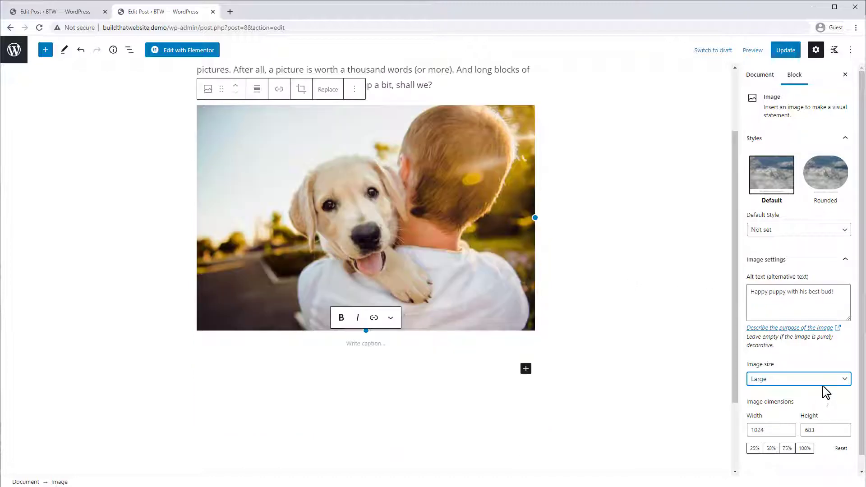
click(797, 378)
text(600)
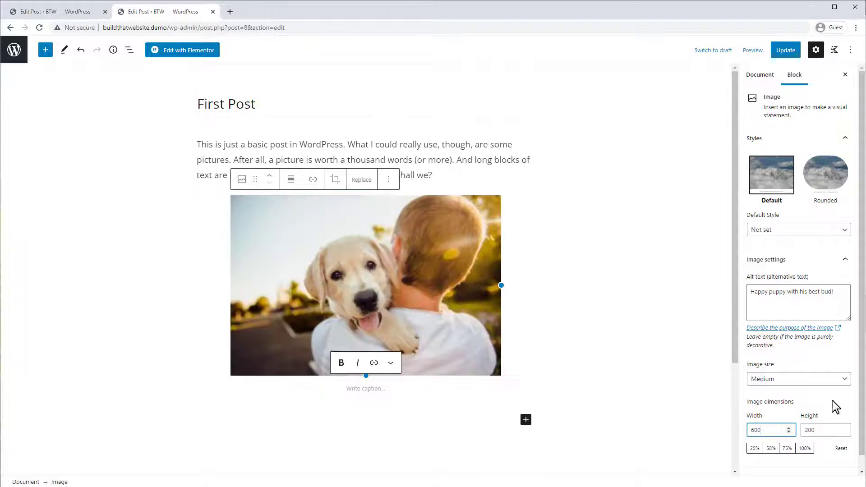
mouse_move(517, 189)
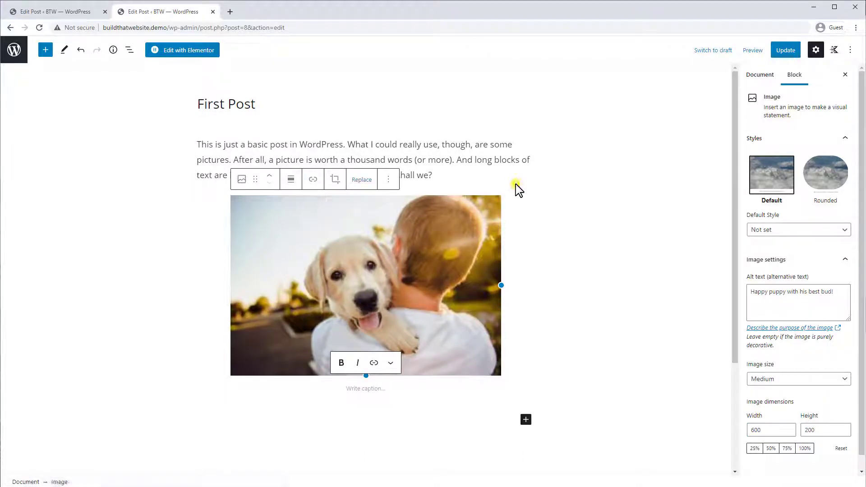
click(291, 179)
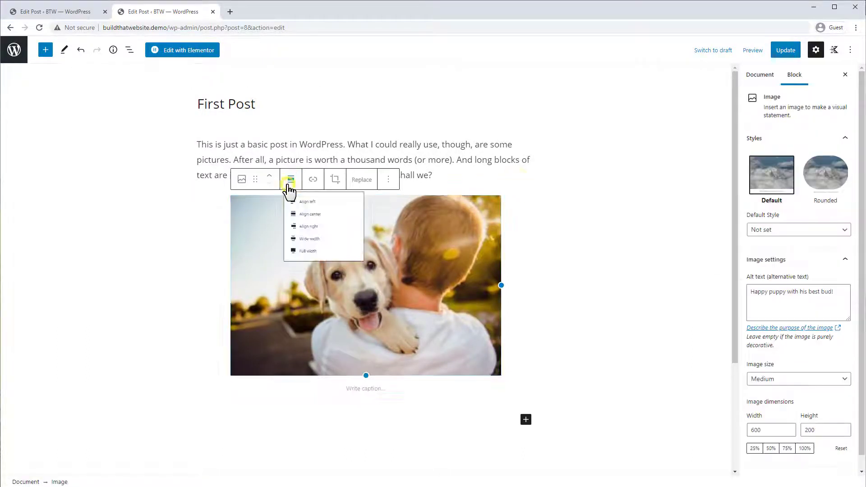
click(310, 214)
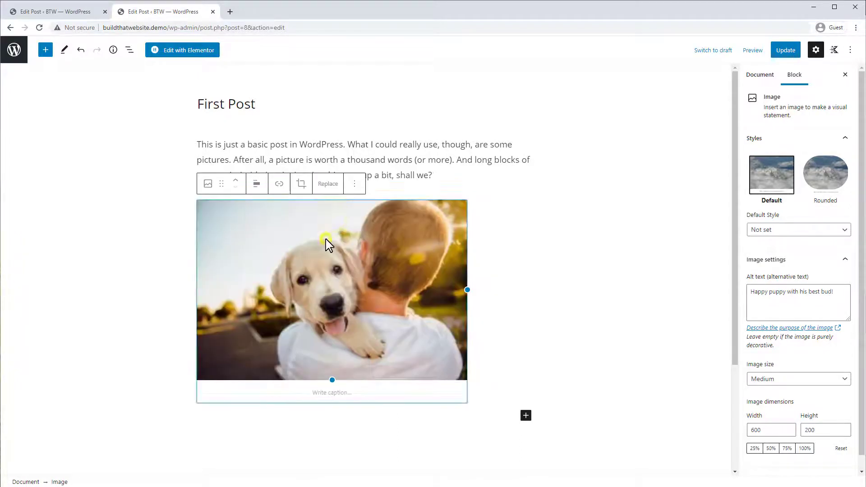
click(256, 184)
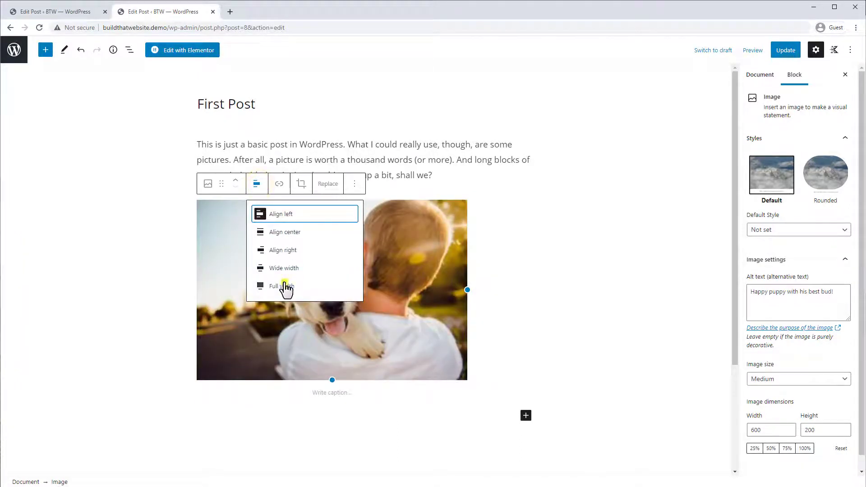
click(281, 286)
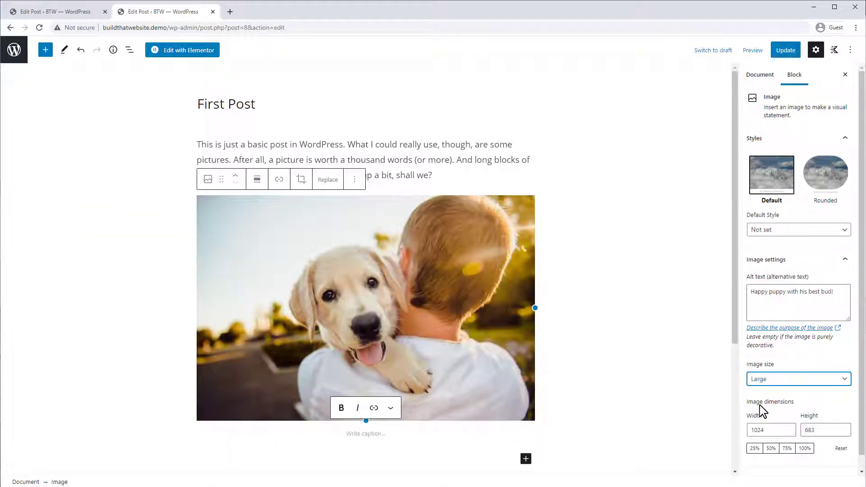
Step: Caption the puppy photo 'Look at this good boy!' and pick its link target
click(298, 268)
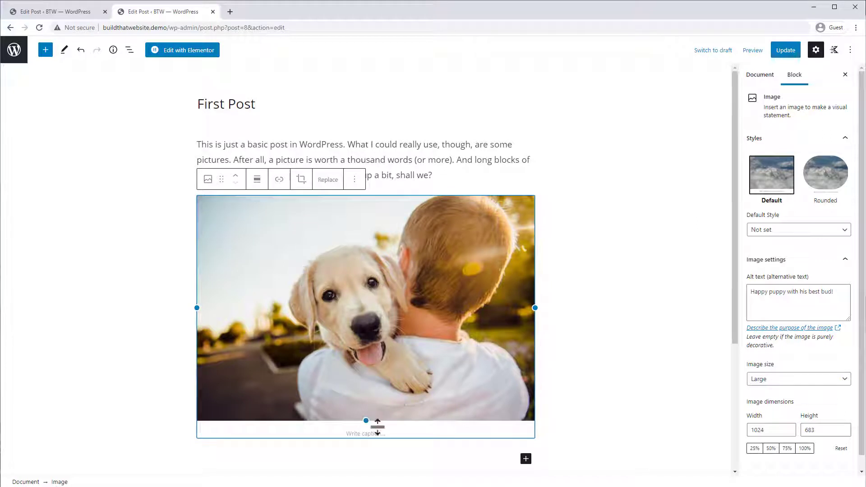
text(Look at this good boy!)
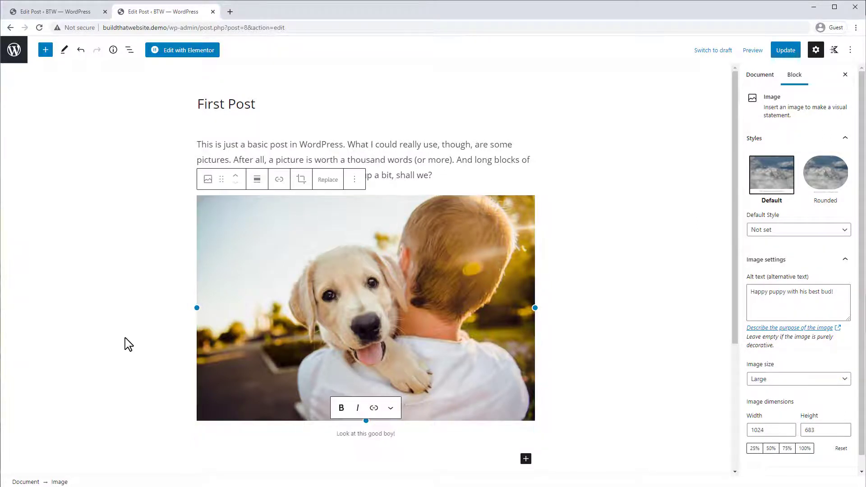
click(279, 179)
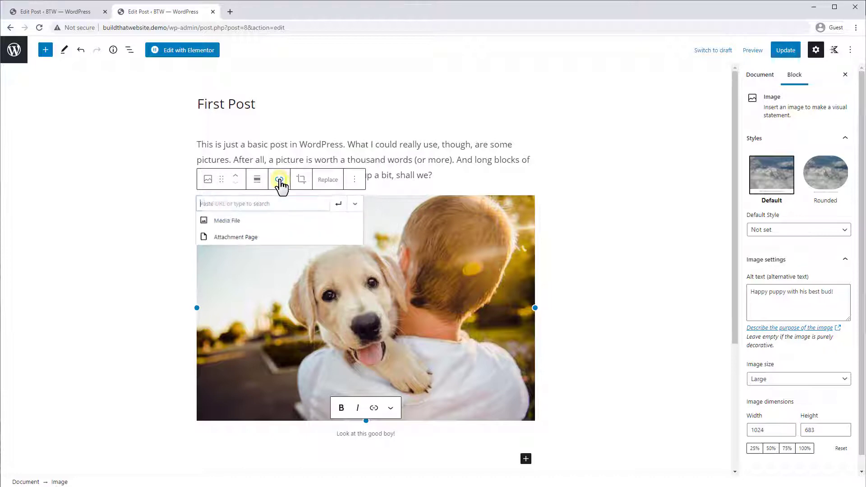
click(149, 273)
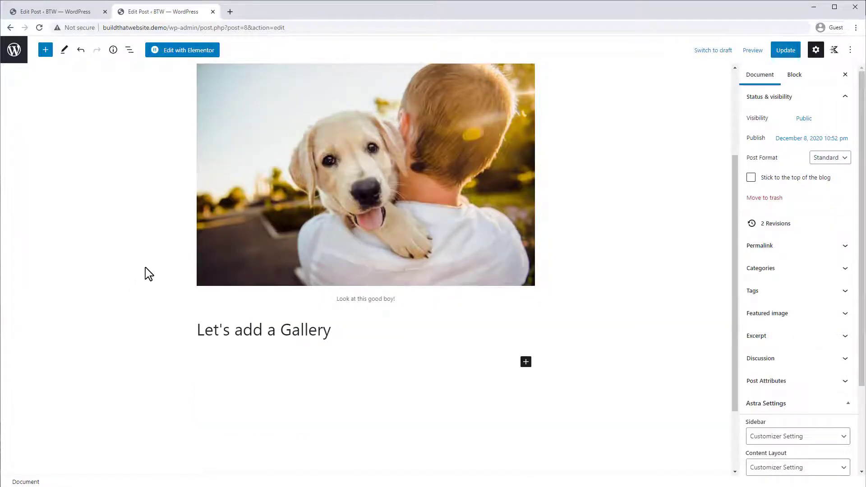
mouse_move(162, 271)
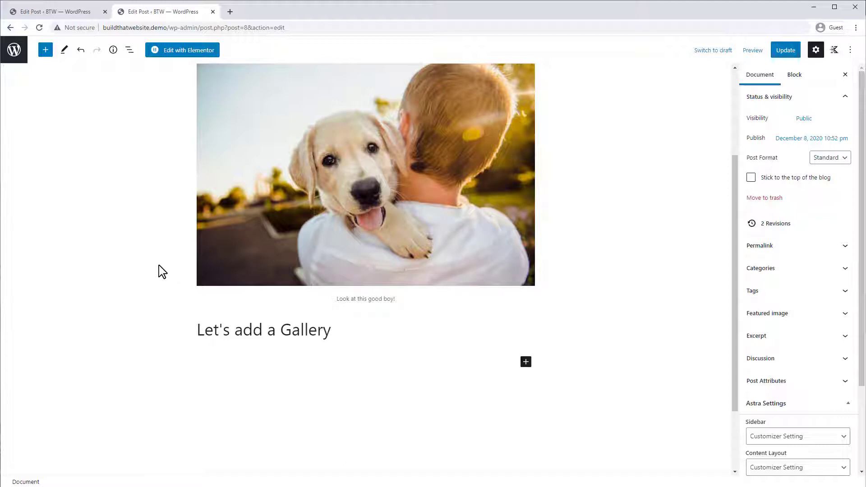
mouse_move(113, 340)
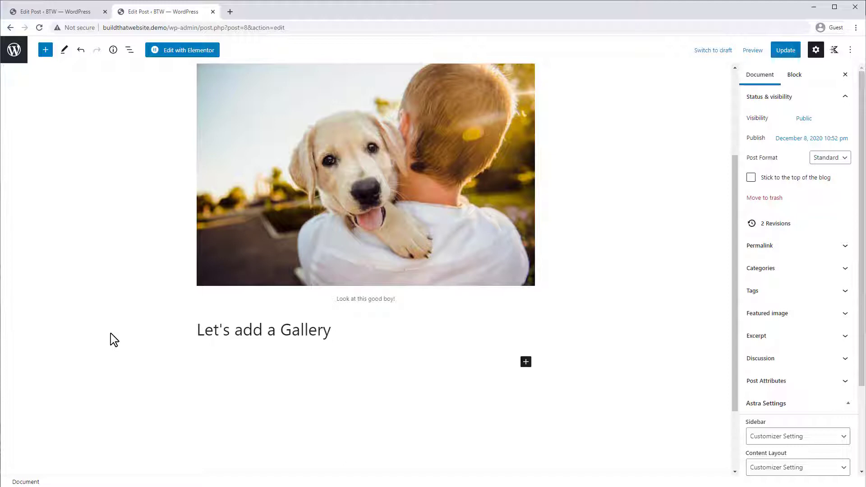
mouse_move(525, 361)
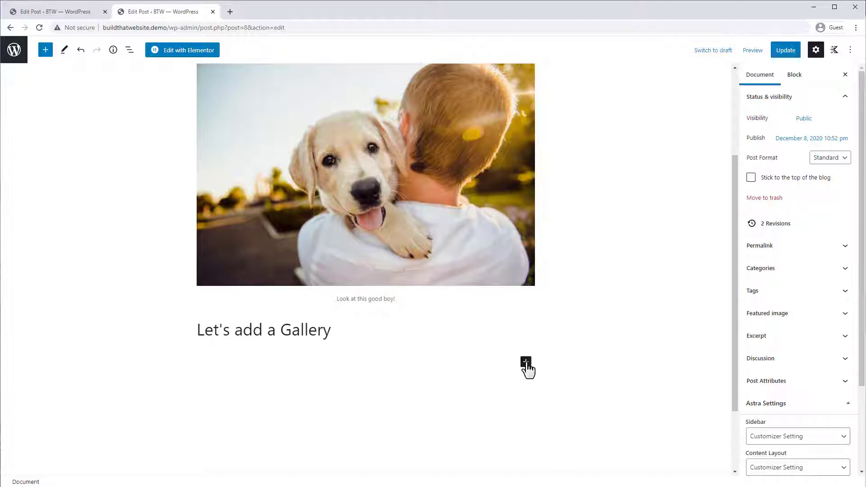
Step: Search the block inserter for 'gall' and insert a Gallery block below the heading
click(526, 366)
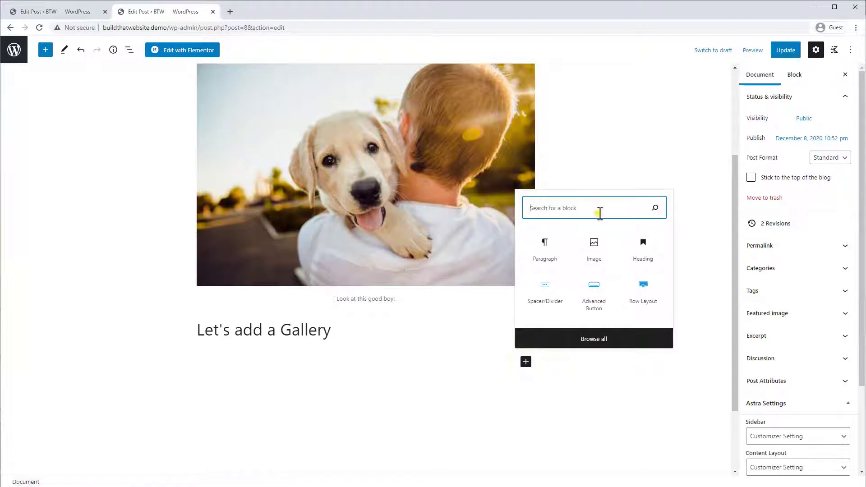
text(gall)
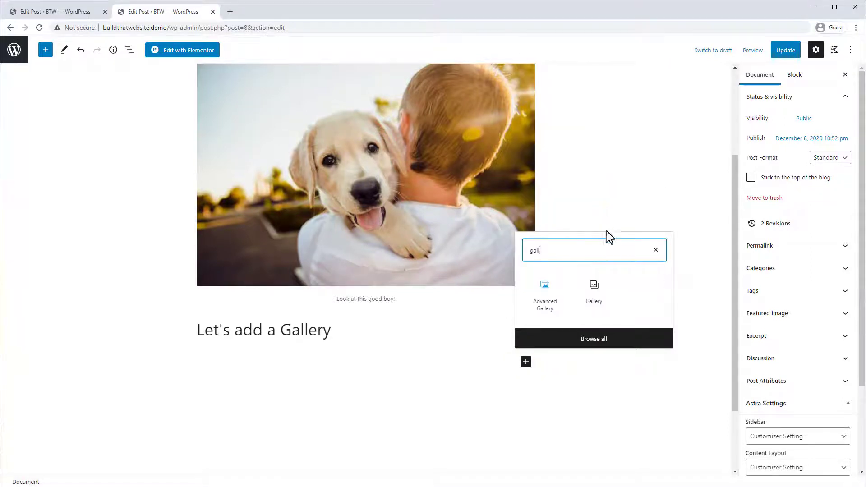
mouse_move(544, 294)
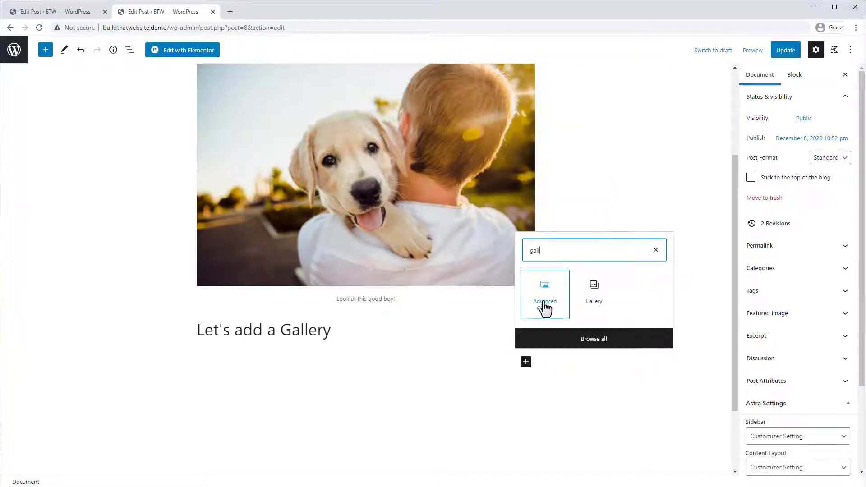
mouse_move(594, 291)
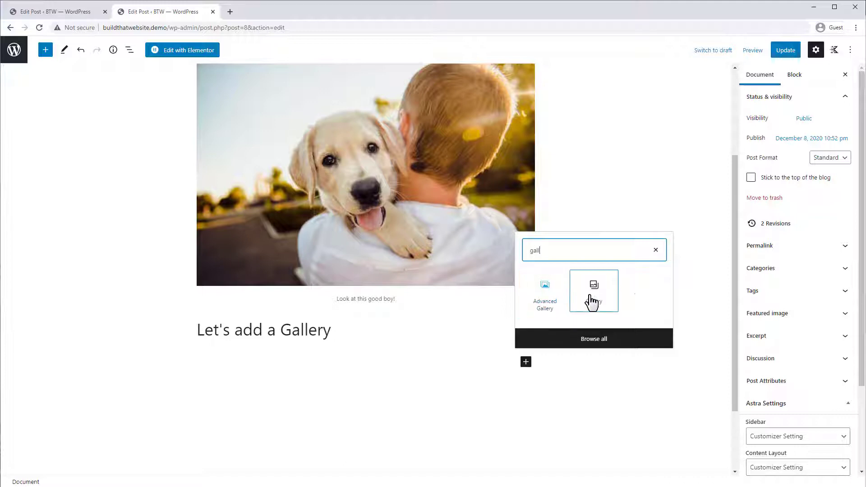
click(594, 291)
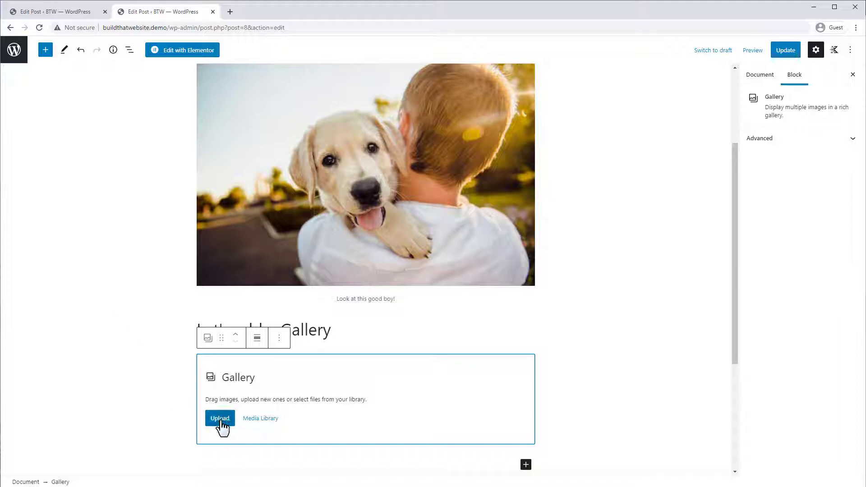
mouse_move(247, 425)
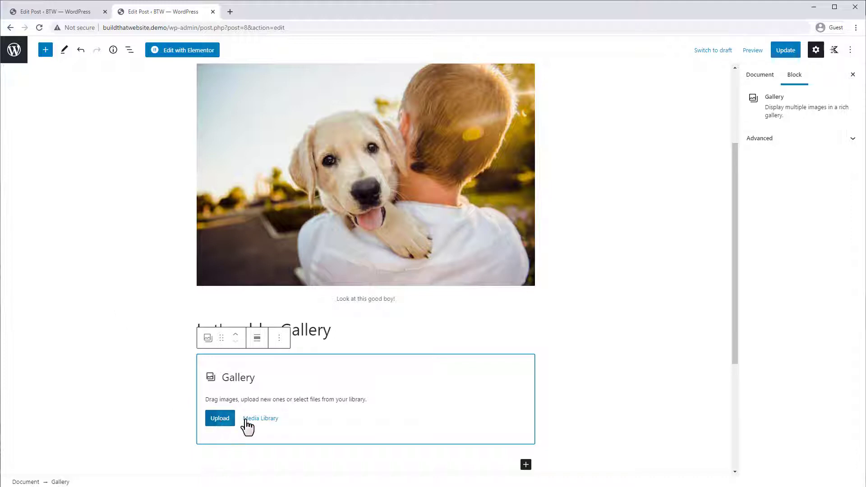
mouse_move(190, 421)
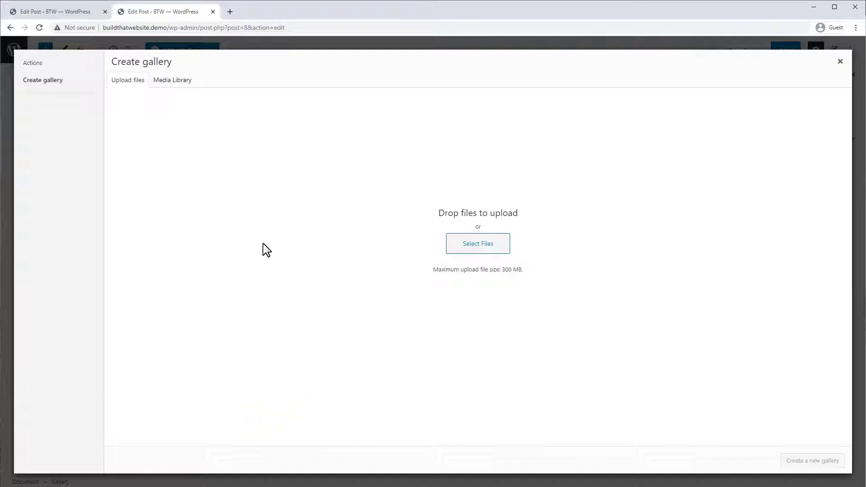
Step: Select the photos from rocky coast through starry mountains in the Media Library
click(172, 79)
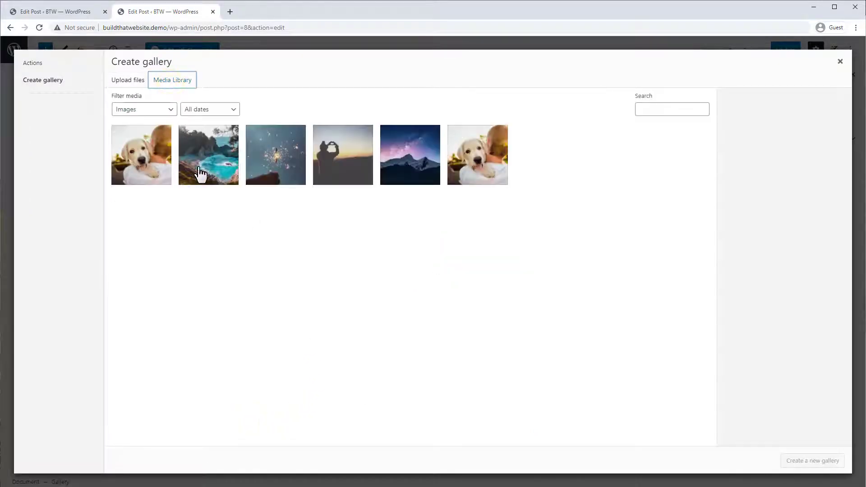
click(208, 154)
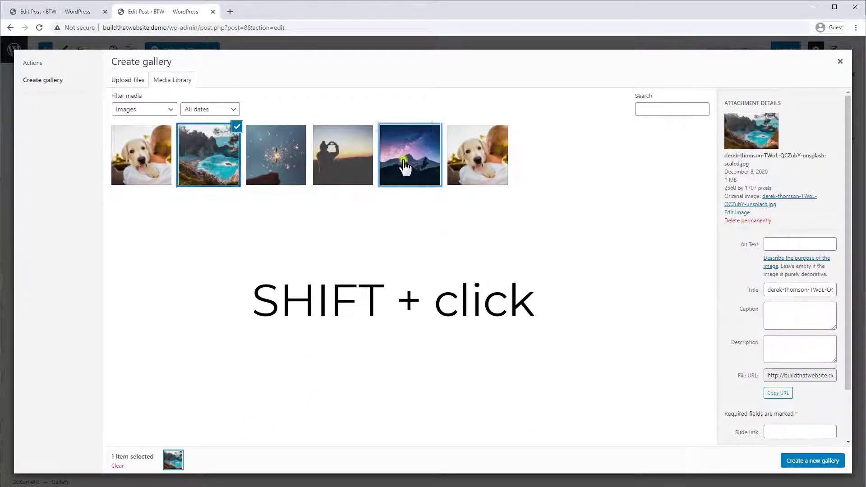
click(410, 155)
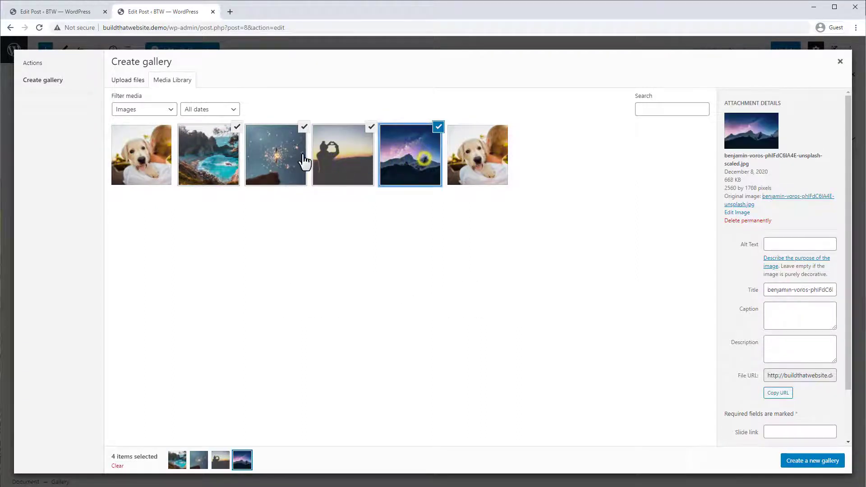
mouse_move(786, 375)
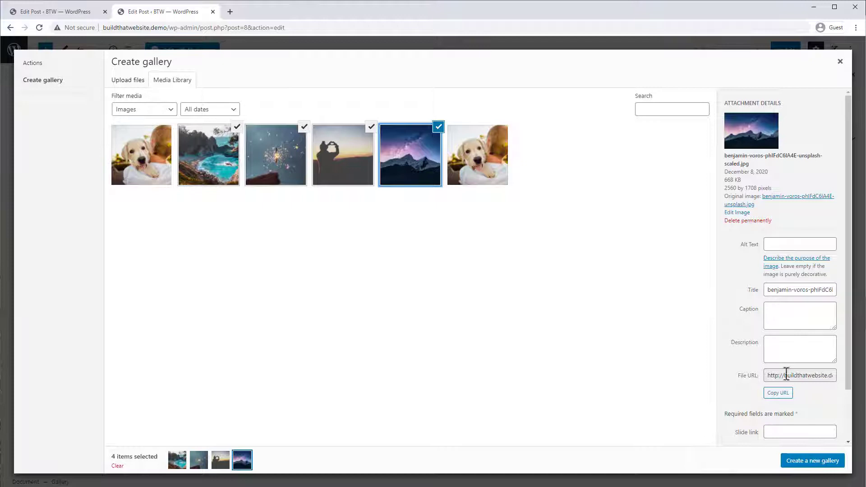
click(209, 155)
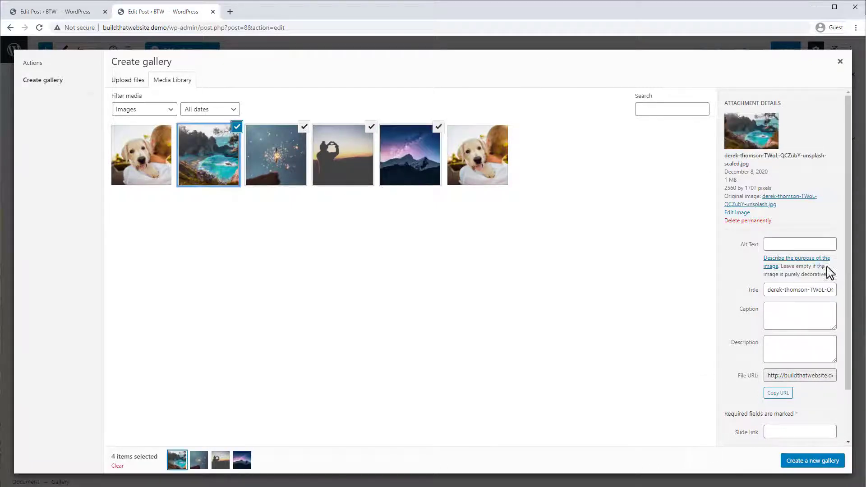
Step: Create the gallery, reorder to sparkler, heart, coast, mountains, and insert it
click(813, 460)
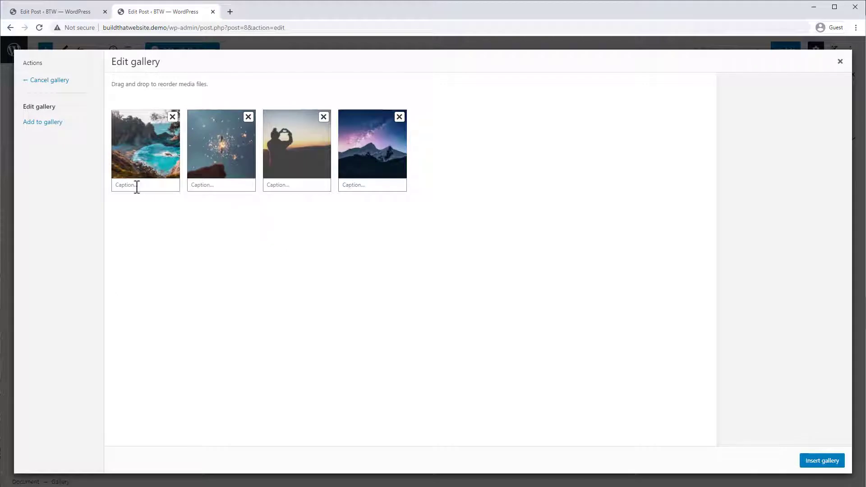
drag(145, 145, 221, 145)
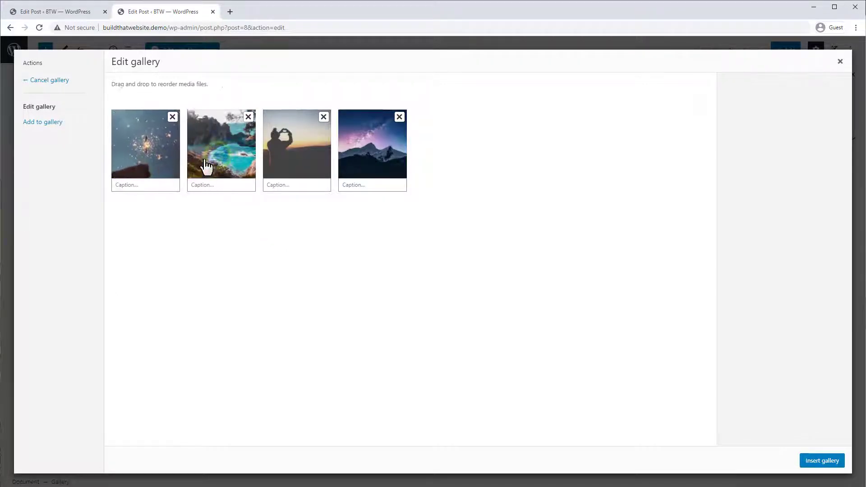
drag(221, 144, 296, 144)
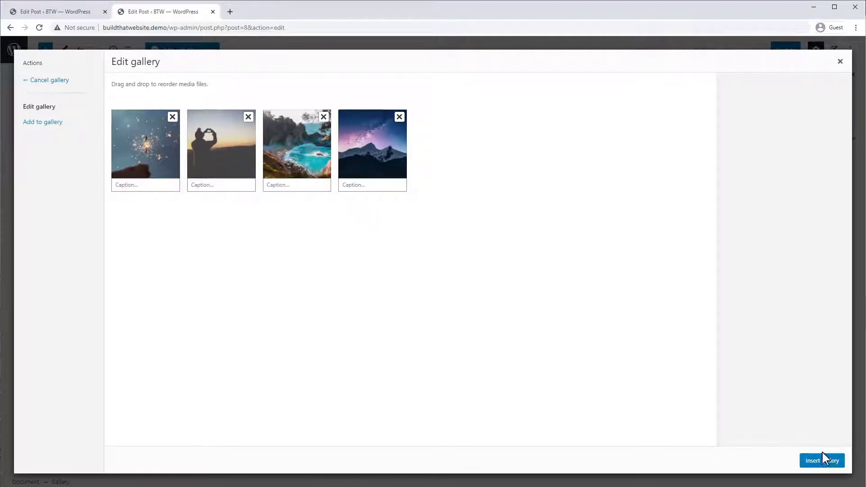
click(822, 460)
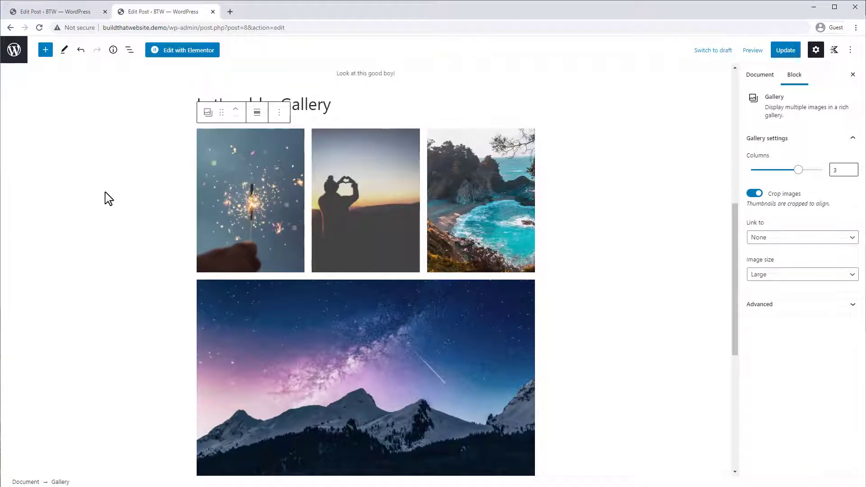
mouse_move(400, 405)
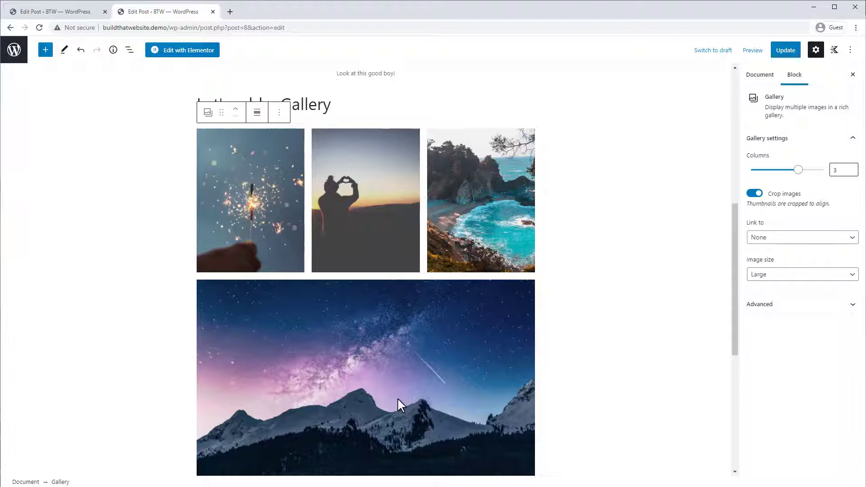
mouse_move(795, 258)
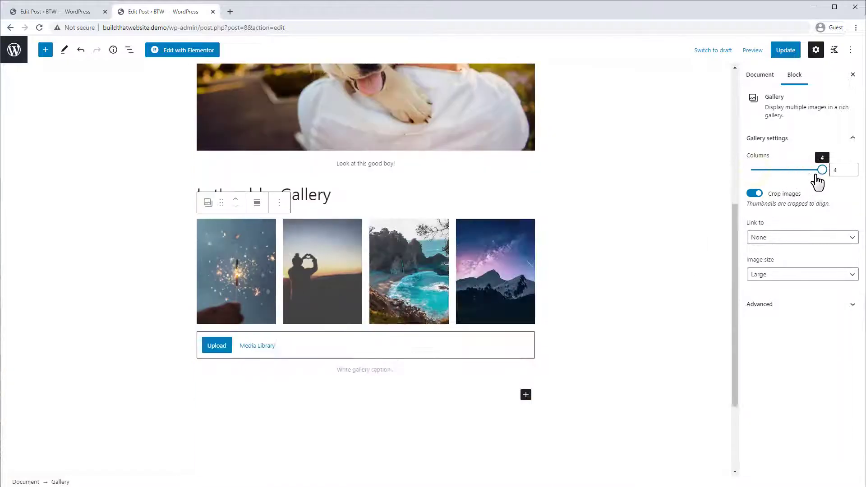
mouse_move(680, 250)
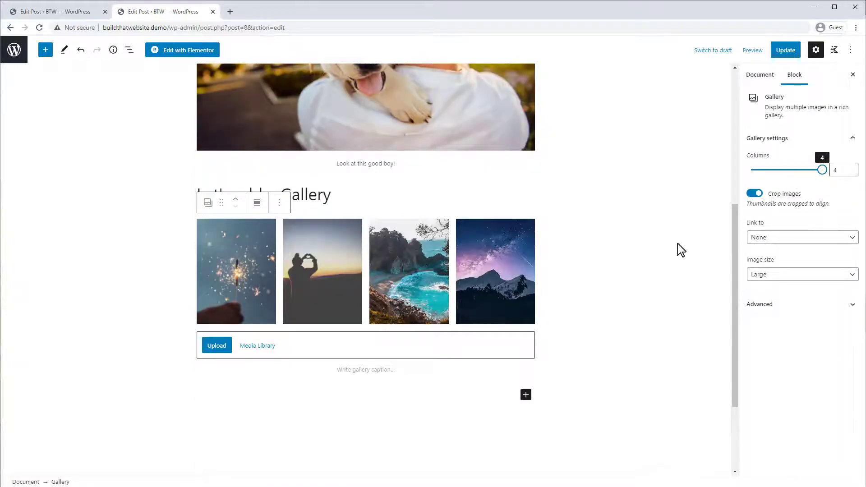
Step: Preview the post, link gallery images to their media files, and update
click(752, 50)
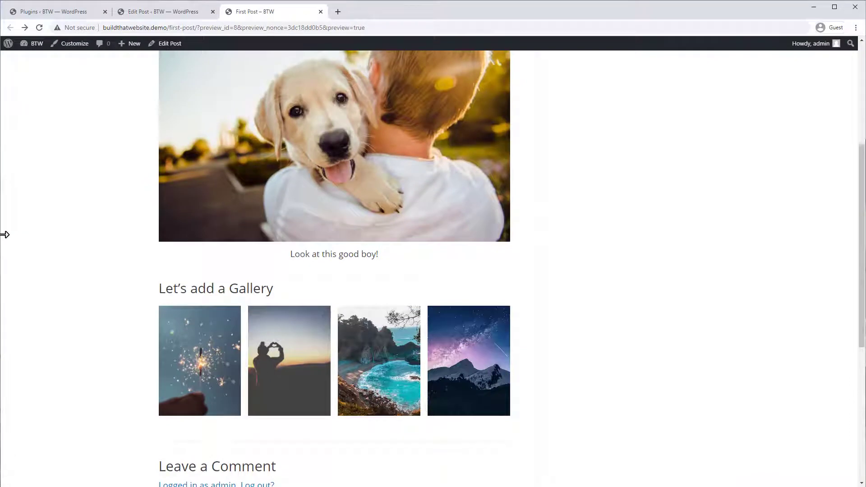
mouse_move(616, 278)
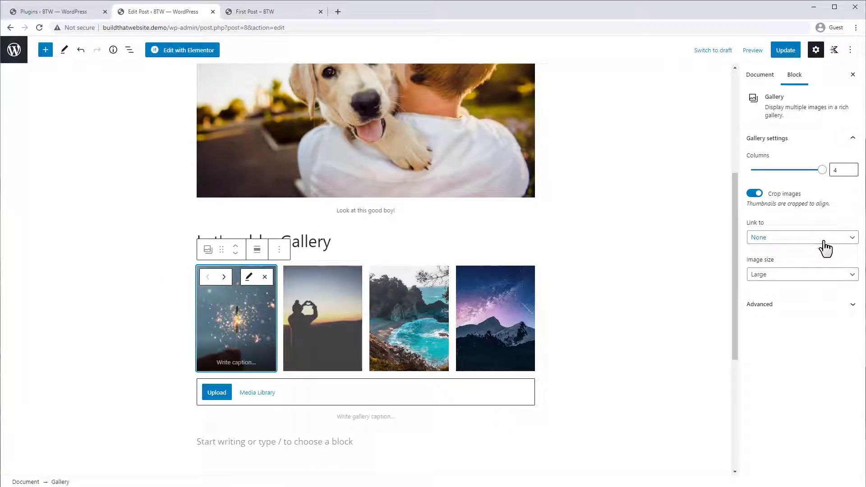
click(801, 236)
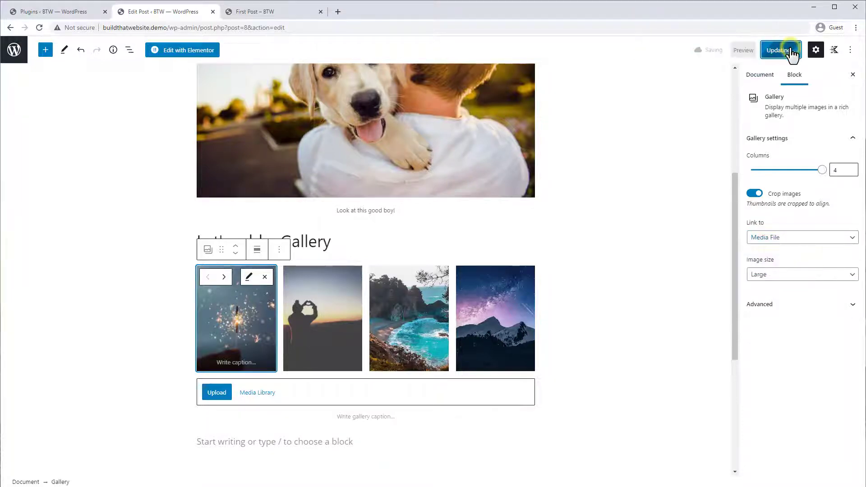
click(235, 319)
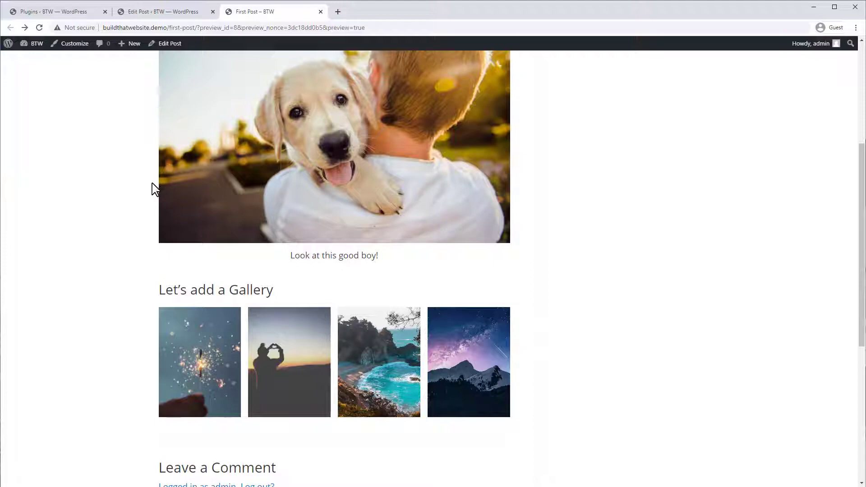
Step: Glance at Plugins, then set the gallery's Link to option to None
click(52, 10)
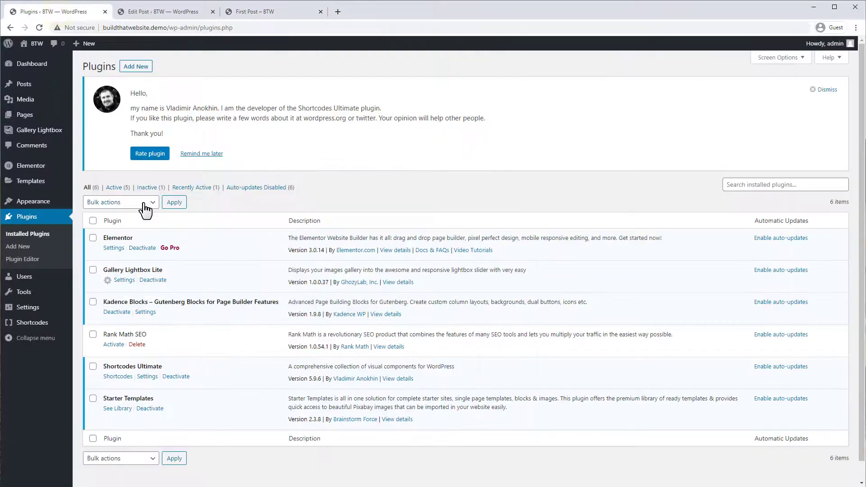
mouse_move(164, 280)
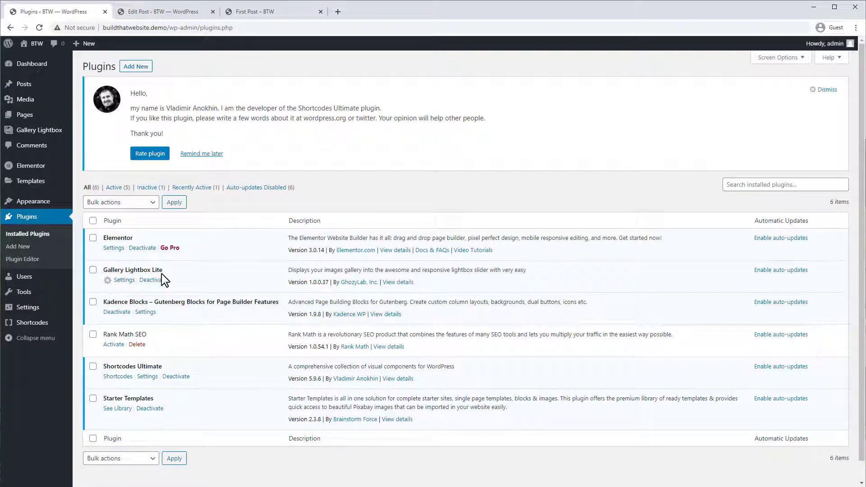
mouse_move(169, 248)
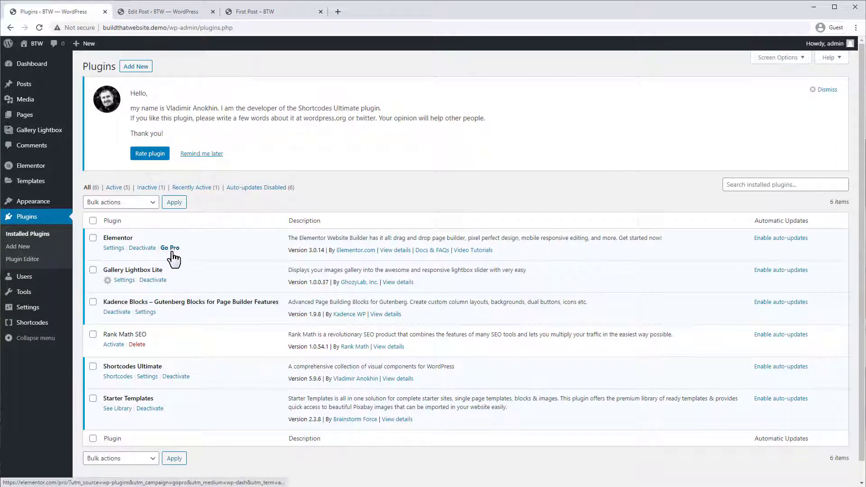
click(160, 11)
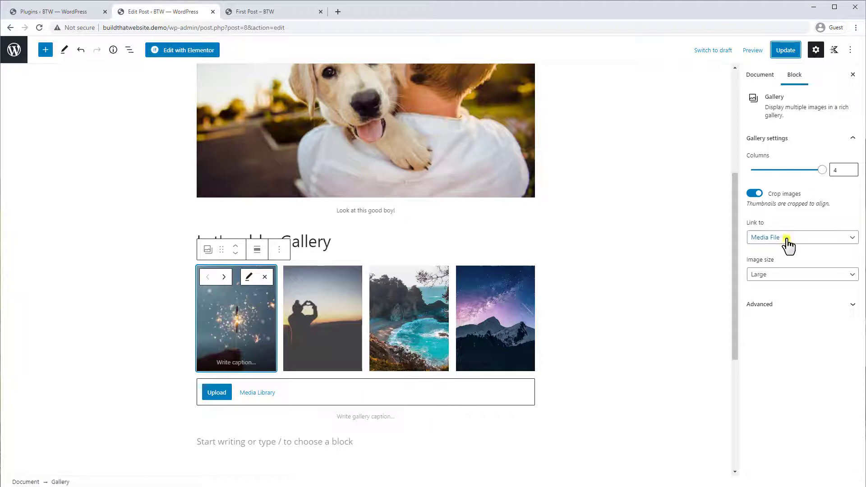
click(801, 237)
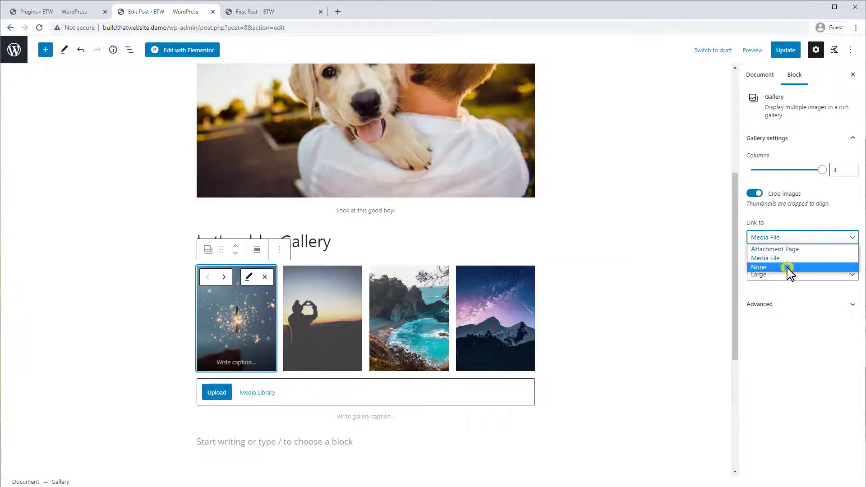
click(758, 268)
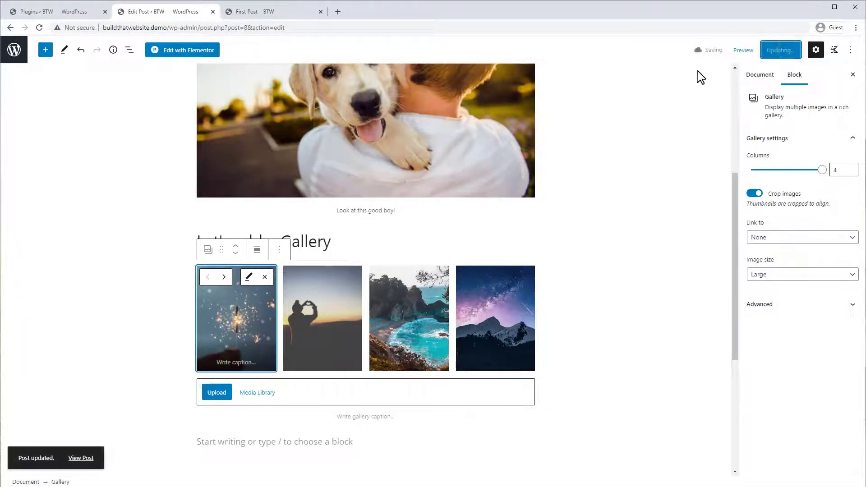
mouse_move(252, 17)
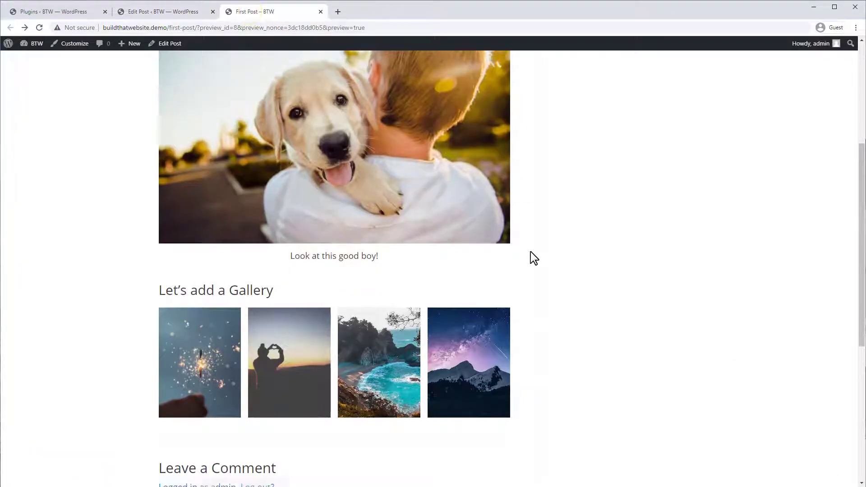
Step: Open the first gallery photo in the lightbox and browse to the heart silhouette and beach photos
click(199, 362)
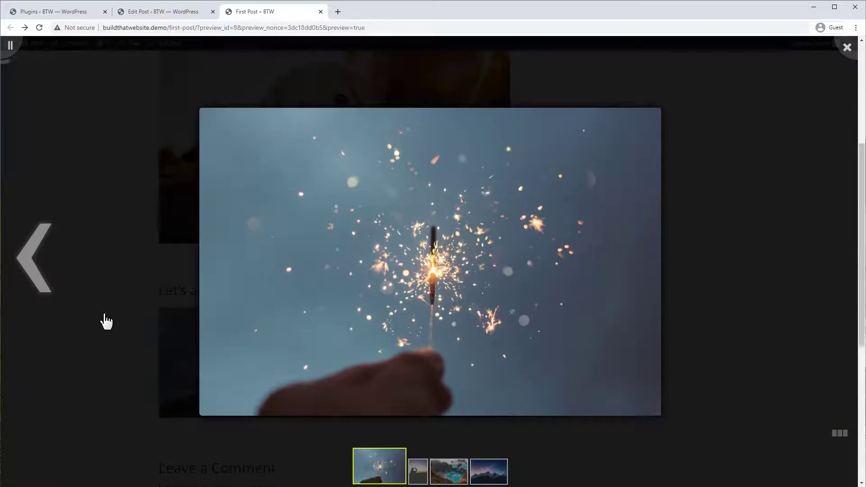
click(440, 471)
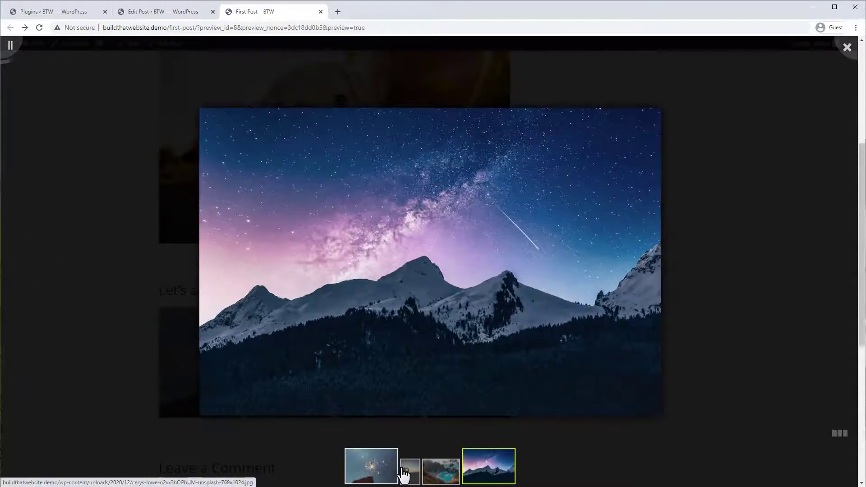
click(441, 466)
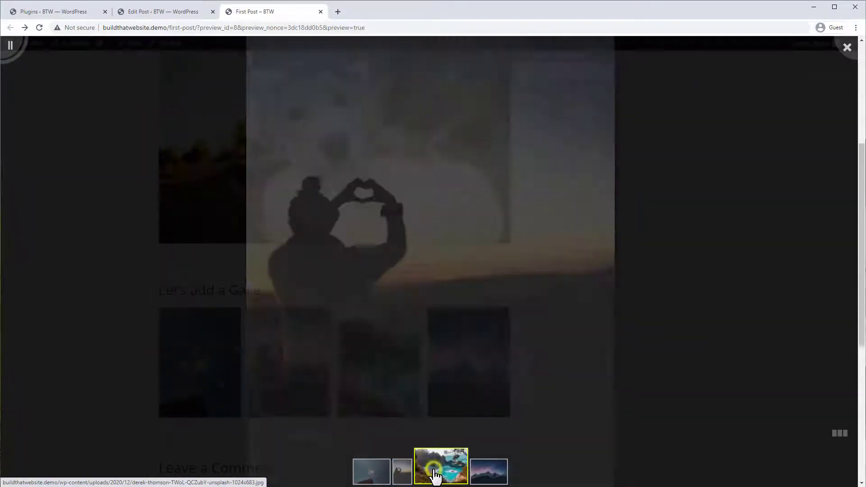
click(441, 465)
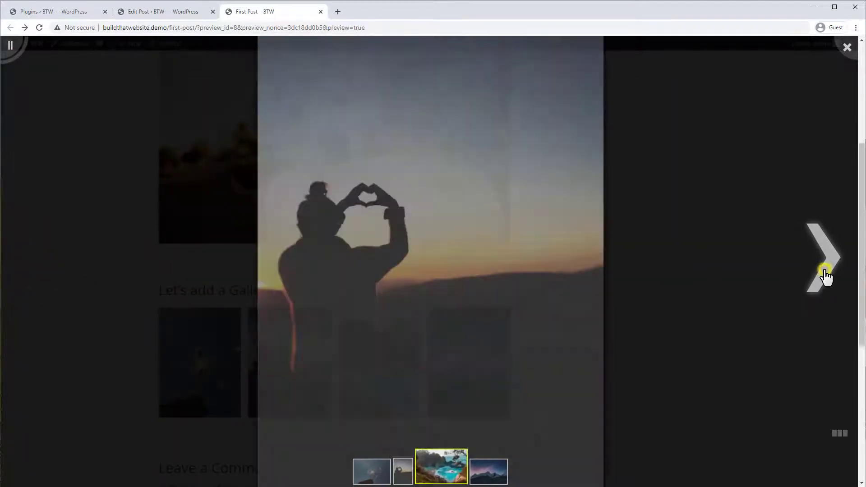
click(55, 11)
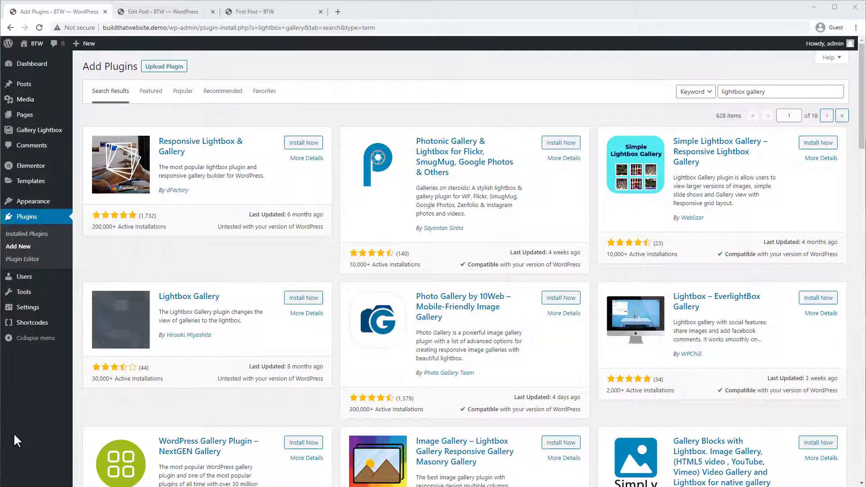
mouse_move(200, 140)
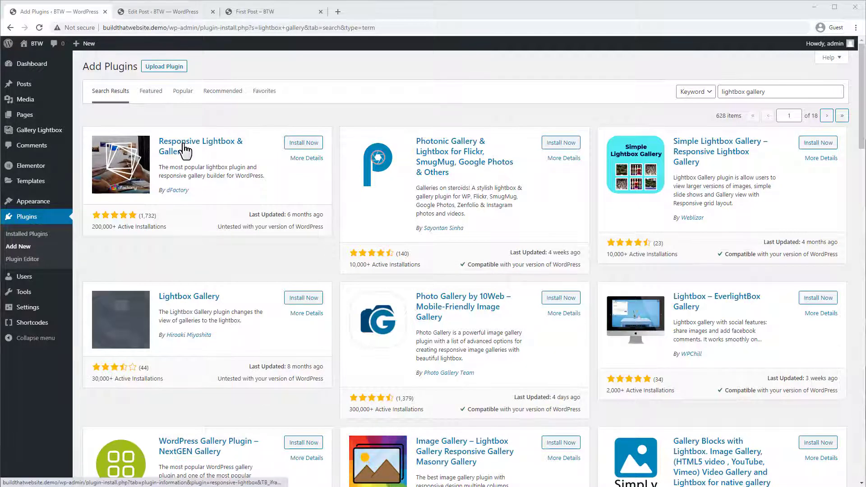
mouse_move(217, 148)
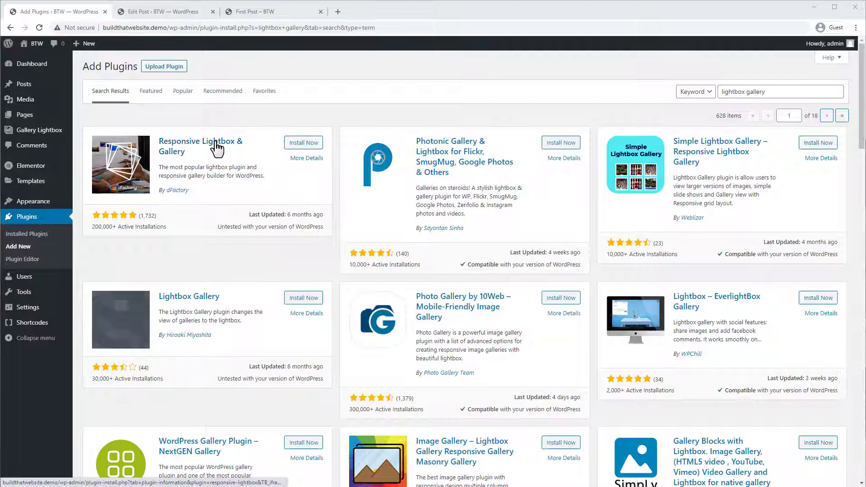
mouse_move(231, 214)
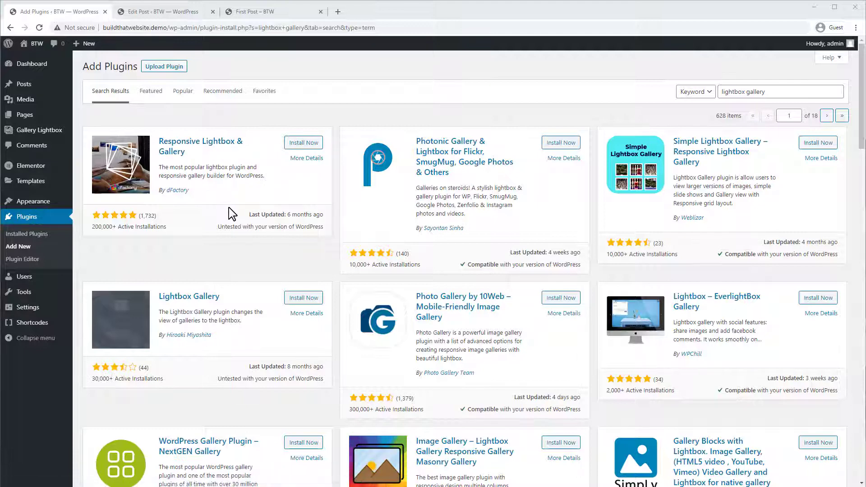
mouse_move(249, 135)
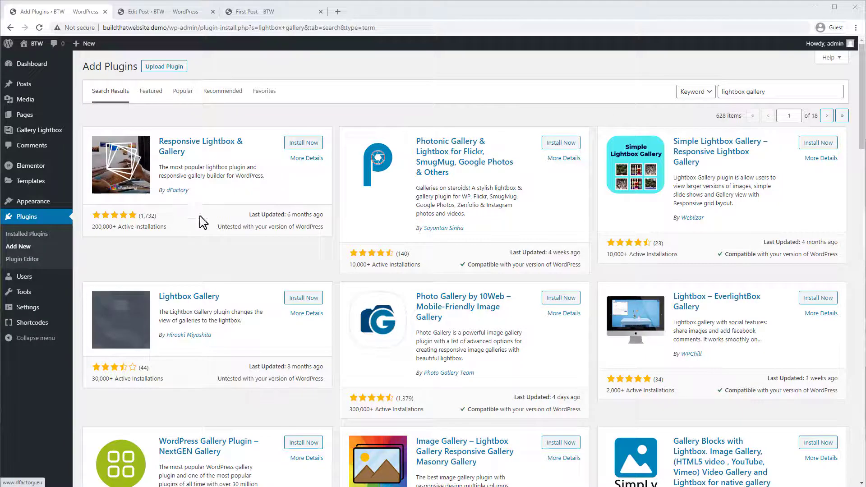
Step: Switch from the 'lightbox gallery' plugin results back to the First Post editor tab
click(160, 11)
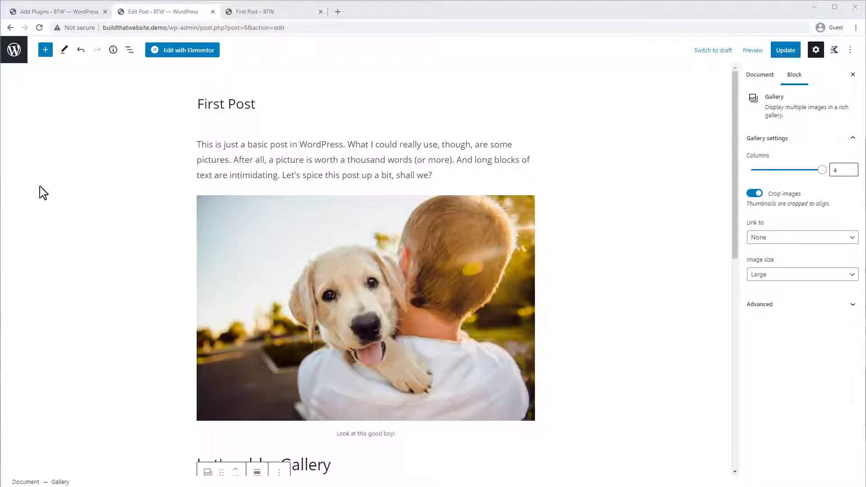
mouse_move(74, 175)
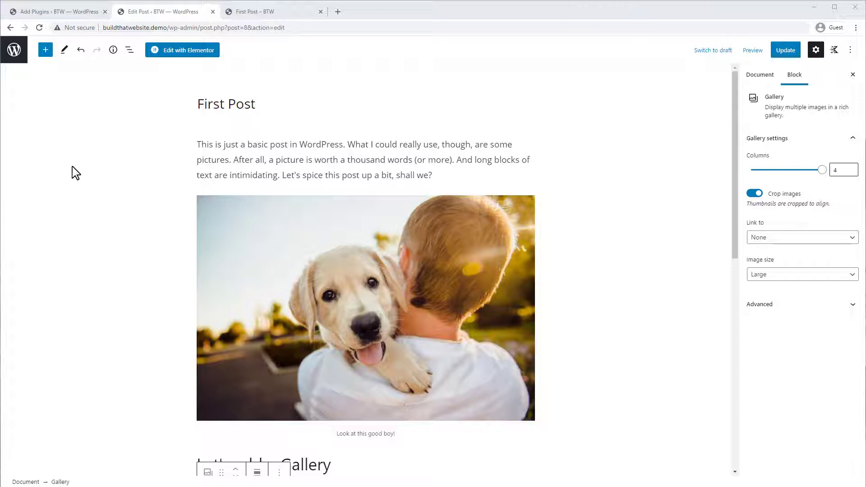
mouse_move(307, 61)
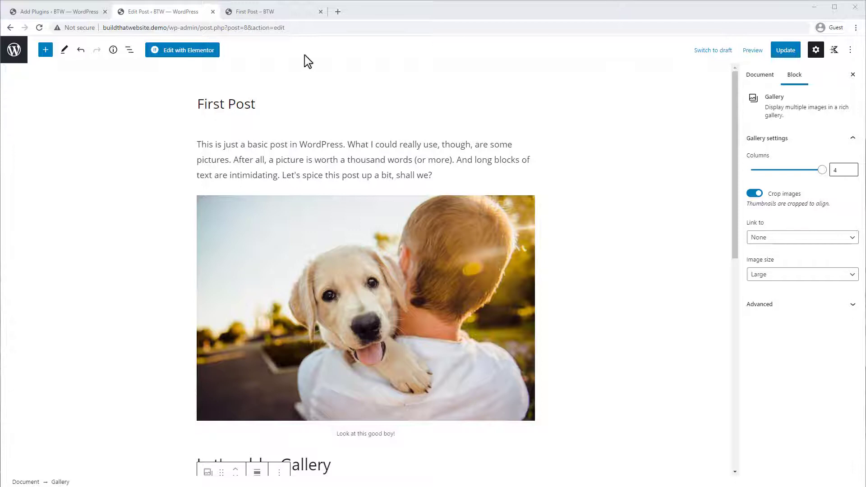
mouse_move(758, 65)
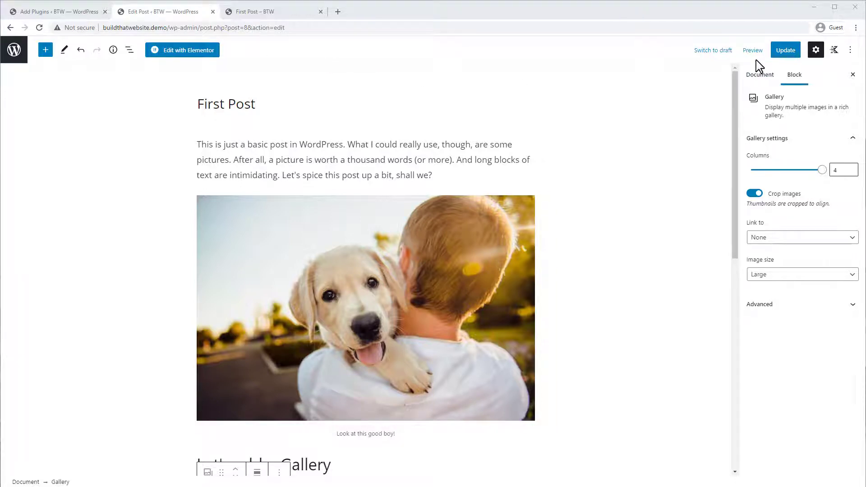
Step: In the post's Document settings, expand Featured image and choose Set featured image
click(758, 74)
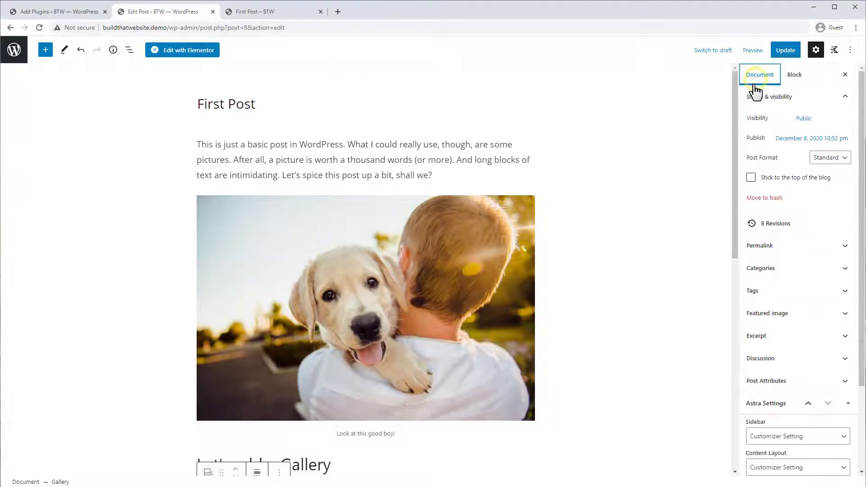
scroll(down, 3)
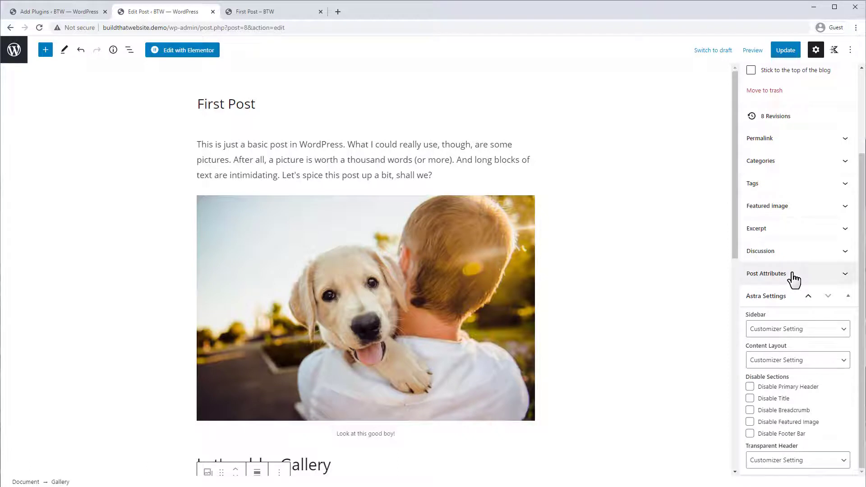
click(767, 205)
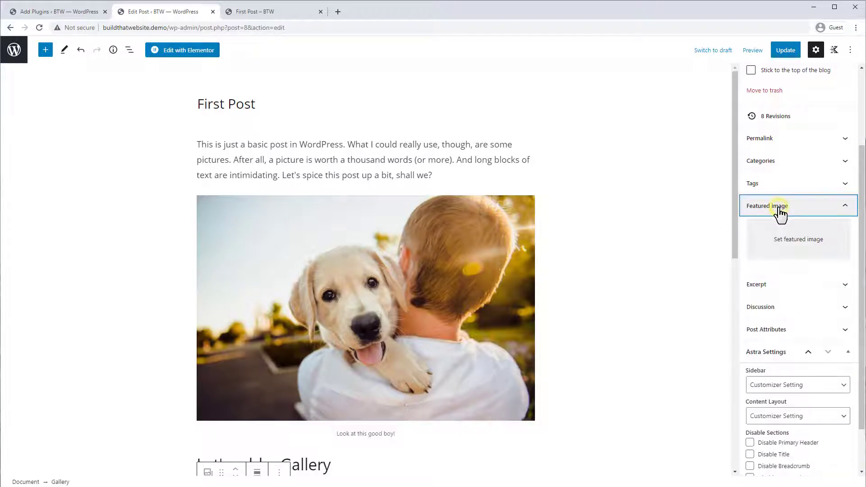
click(797, 238)
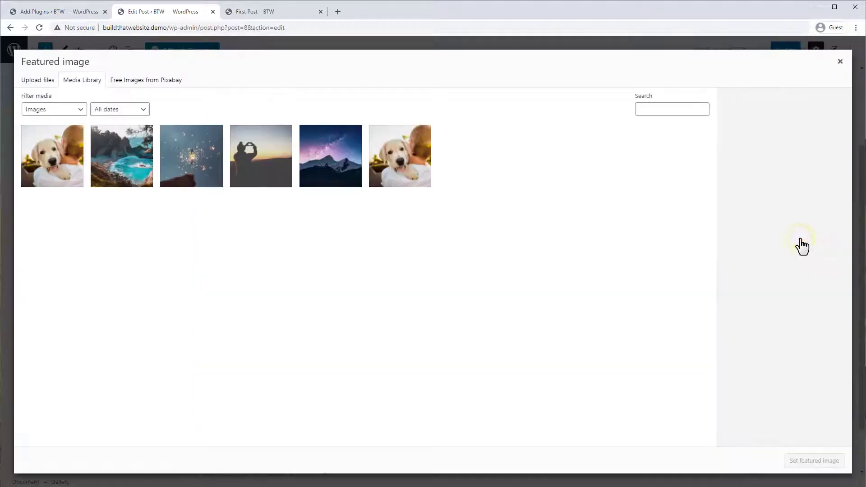
mouse_move(43, 93)
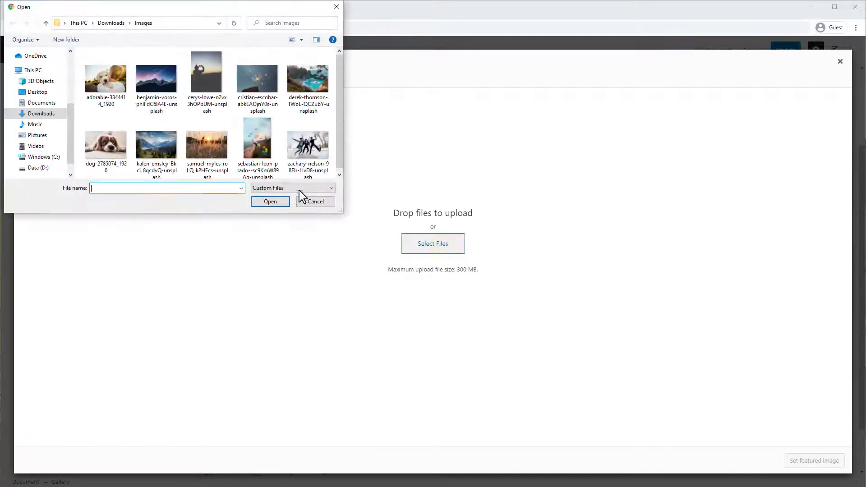
Step: Upload the spaniel photo, give it alt text 'Mopey pup', and set it as featured image
click(106, 138)
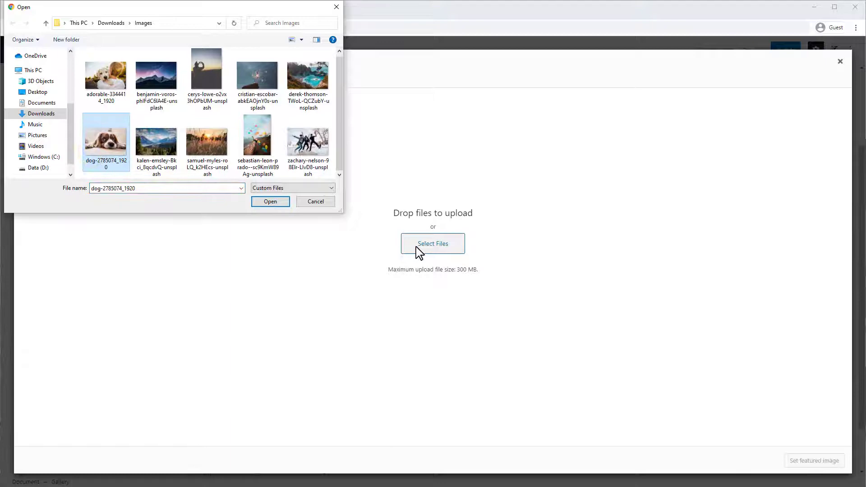
click(270, 201)
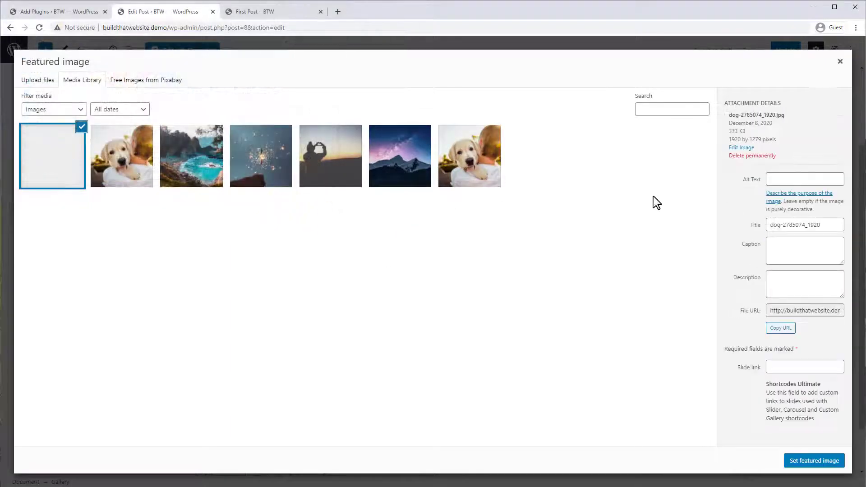
click(51, 155)
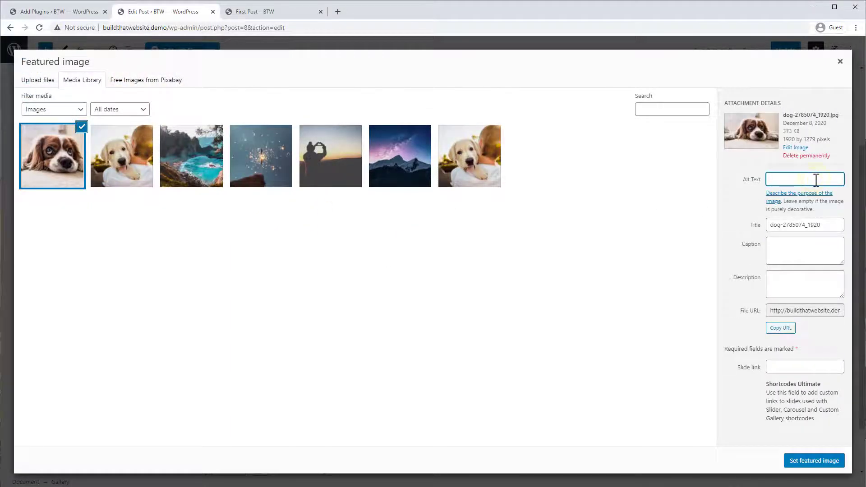
text(Mopey pup)
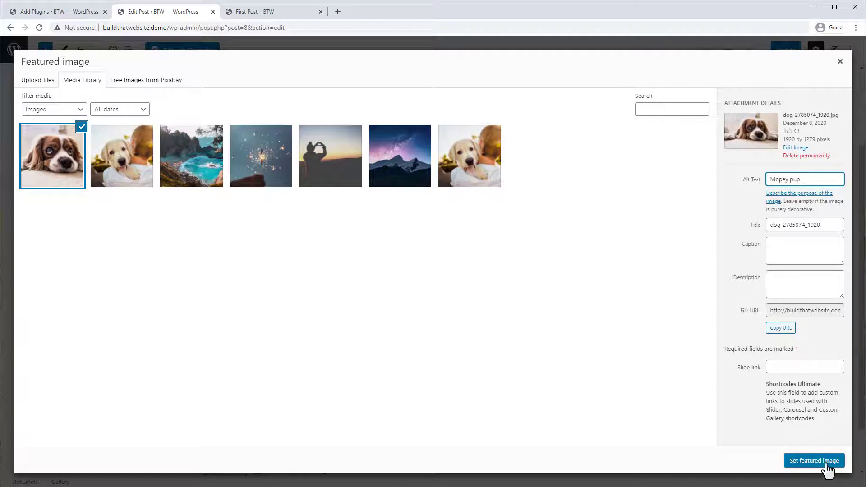
click(814, 460)
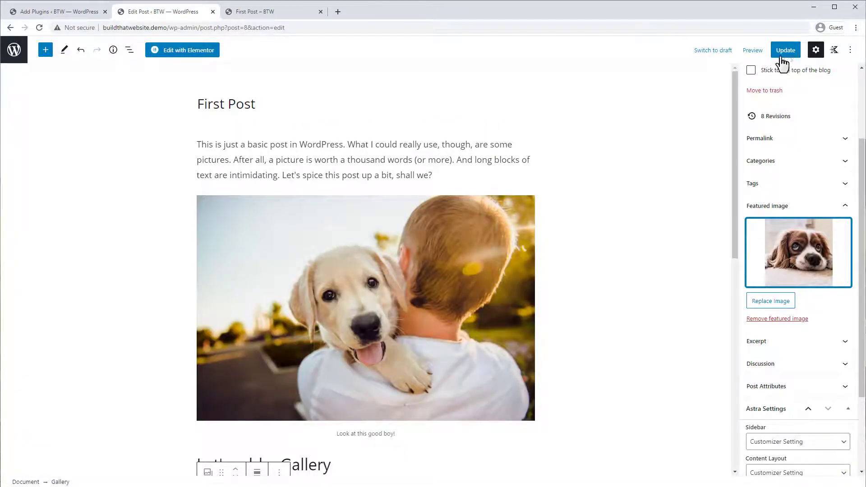
click(784, 50)
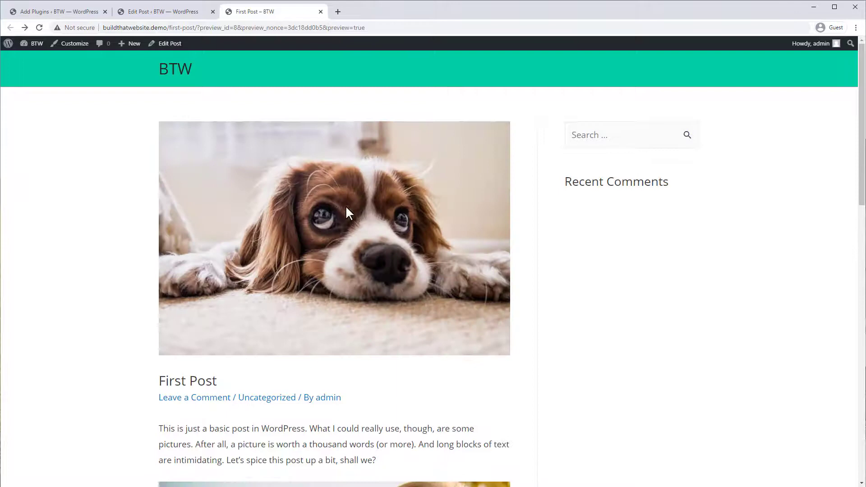
mouse_move(315, 209)
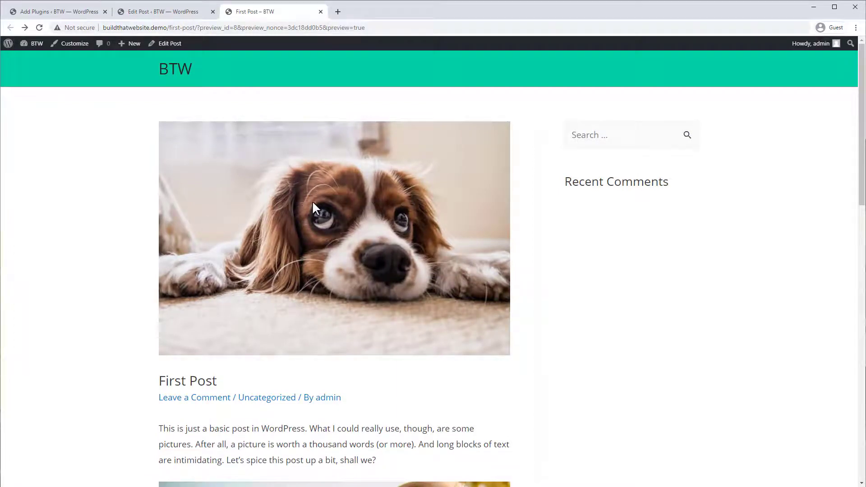
mouse_move(85, 172)
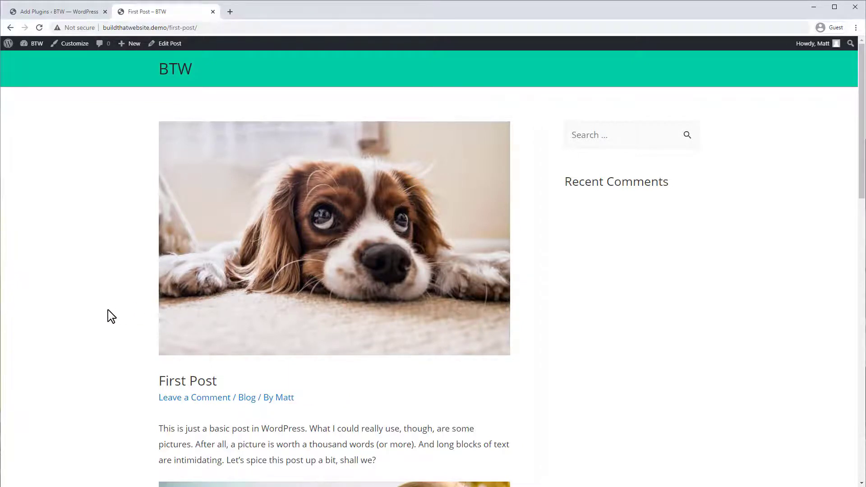
Step: Open the Blog category archive from the post preview's category link
click(246, 397)
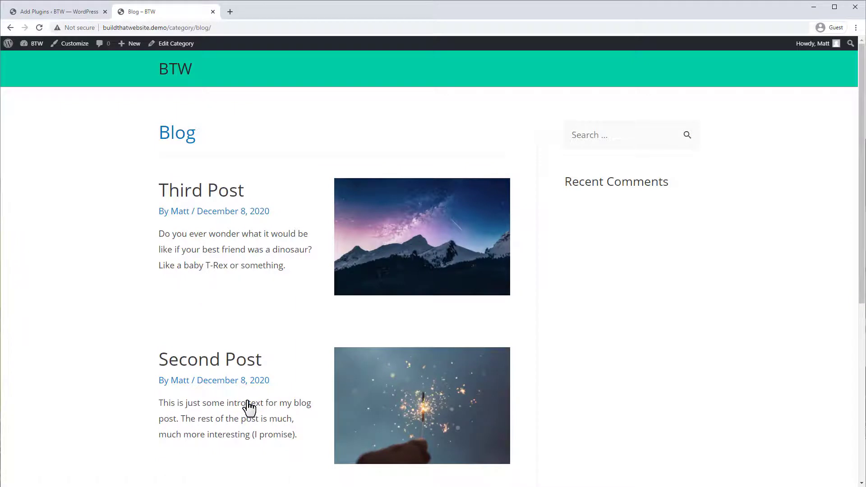
Step: Scroll the Media Library to reach the starry mountain photo
scroll(down, 3)
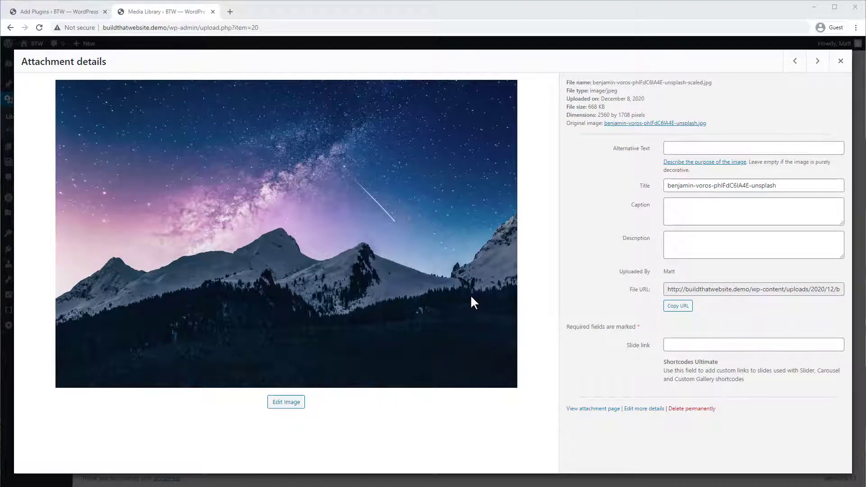
mouse_move(425, 435)
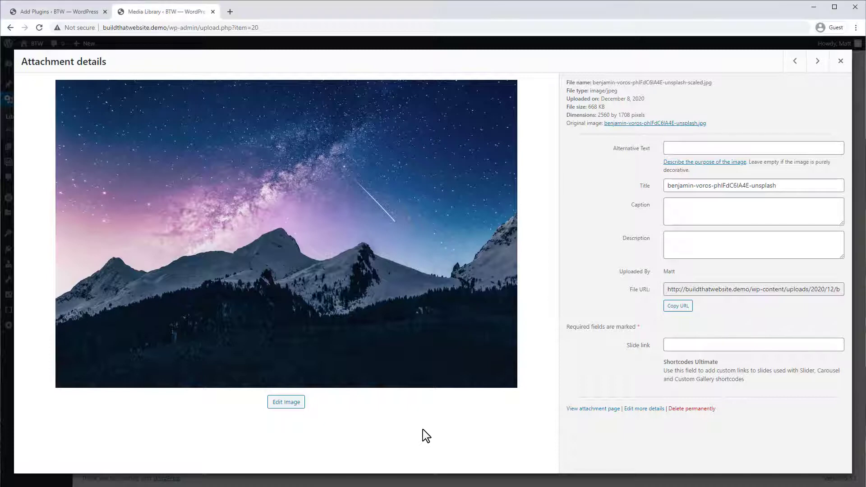
mouse_move(424, 430)
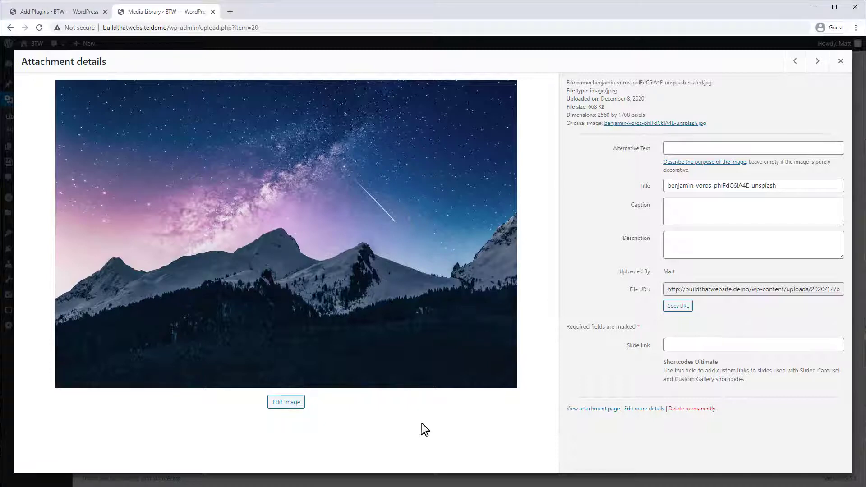
mouse_move(548, 396)
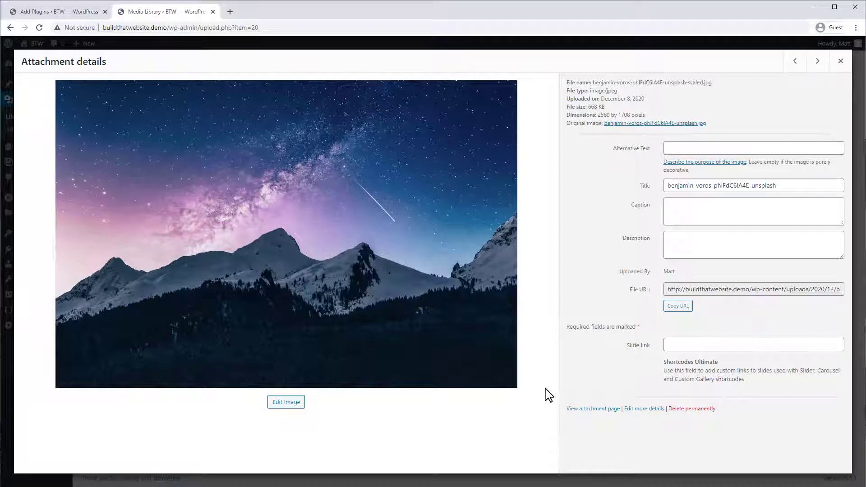
Step: Close the mountain photo's details and install the Smush plugin from Add Plugins
click(840, 61)
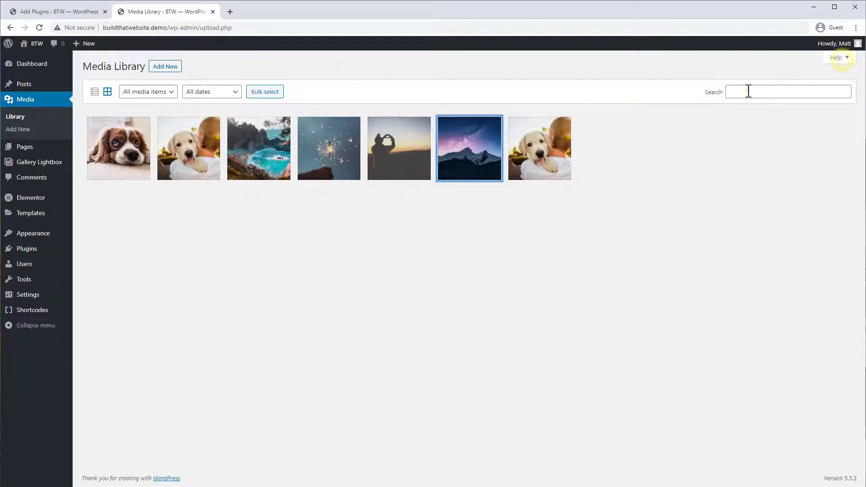
mouse_move(26, 248)
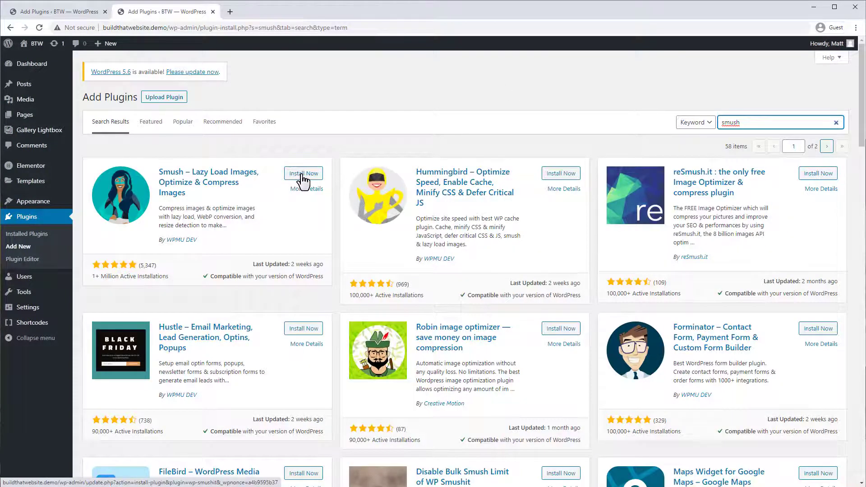
click(302, 173)
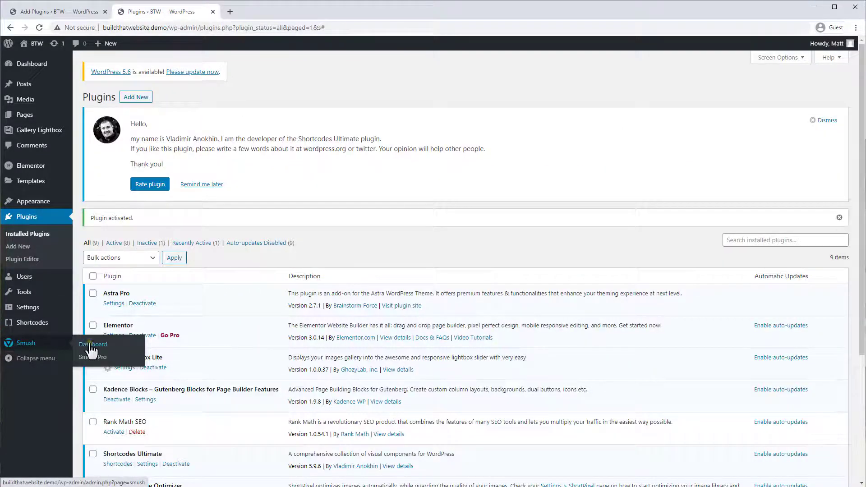
Step: Open the Smush dashboard, start setup, keep automatic compression and disable metadata stripping
click(93, 344)
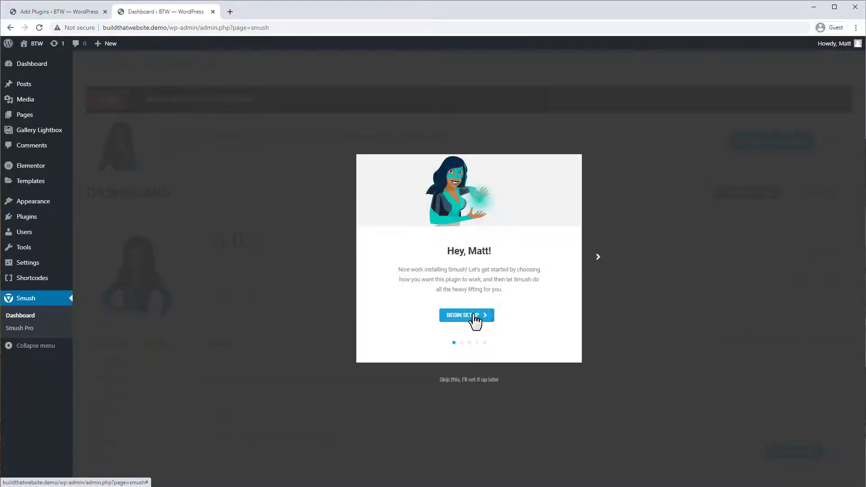
click(466, 315)
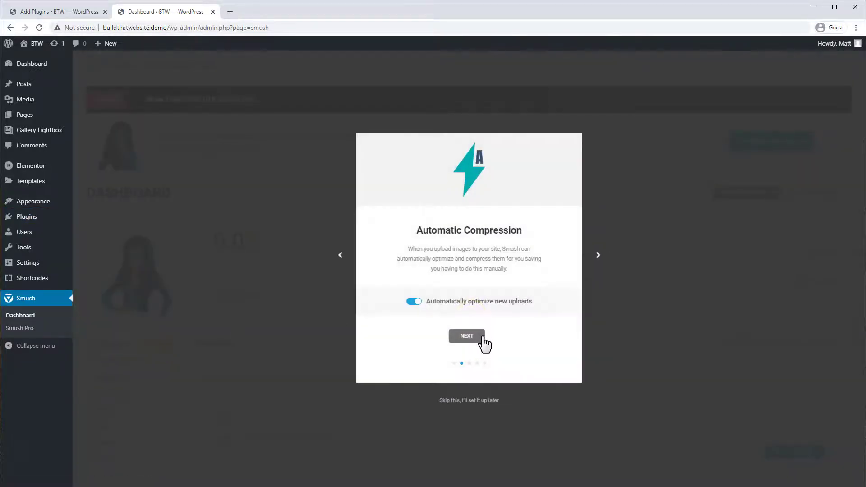
mouse_move(486, 308)
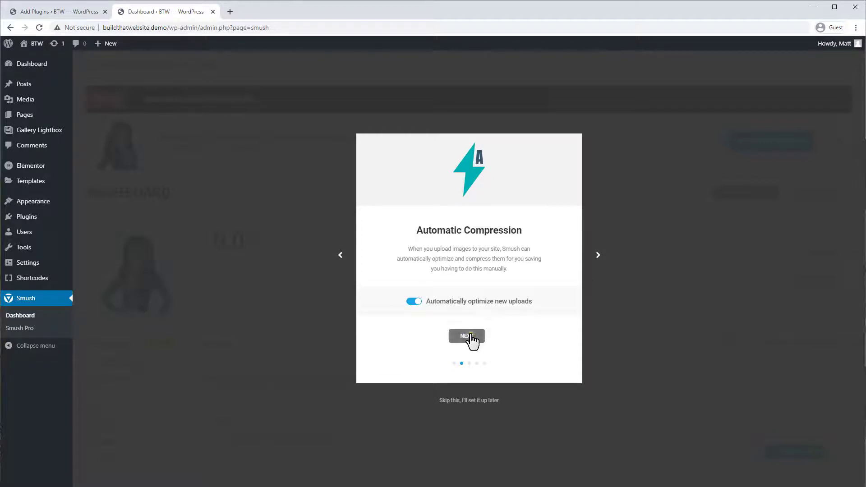
click(466, 337)
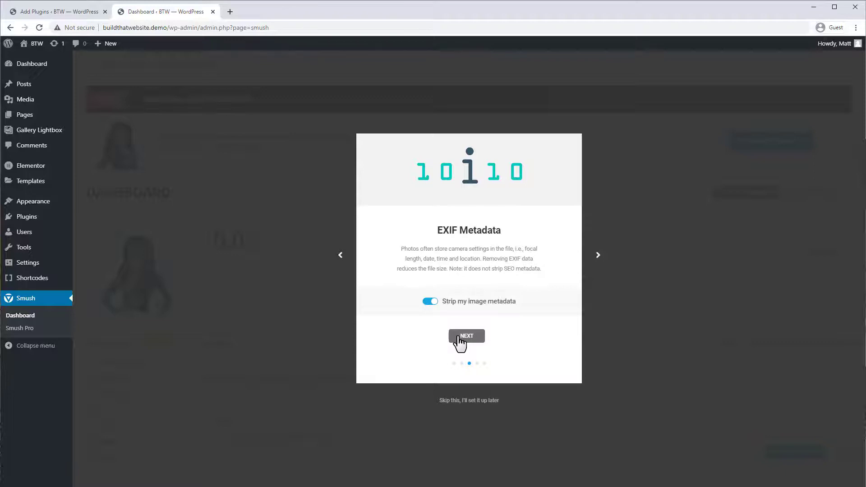
click(430, 300)
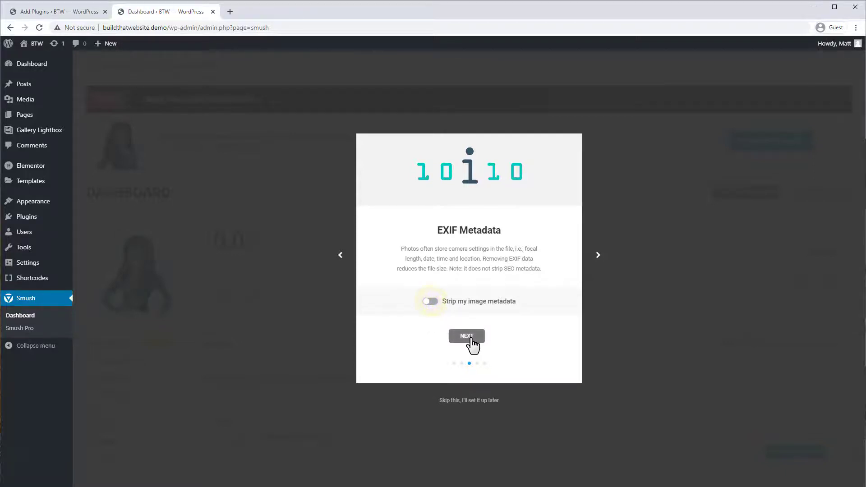
Step: Turn off lazy loading and finish the Smush wizard without usage tracking
click(466, 336)
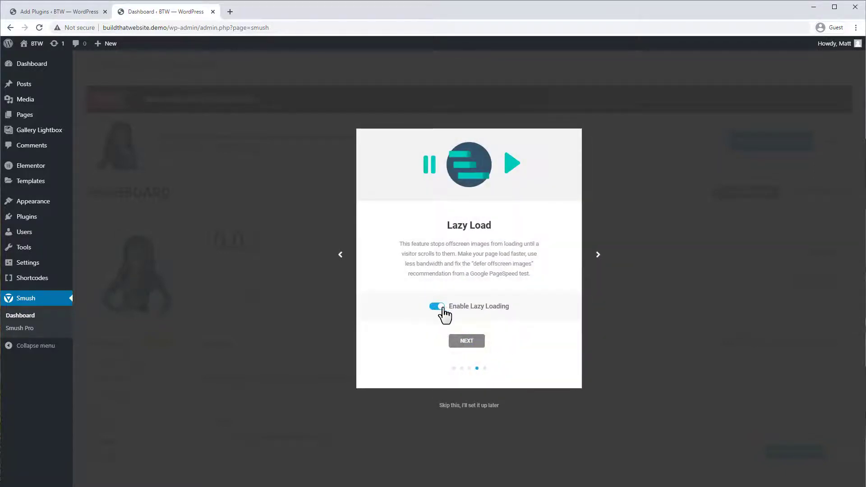
click(436, 306)
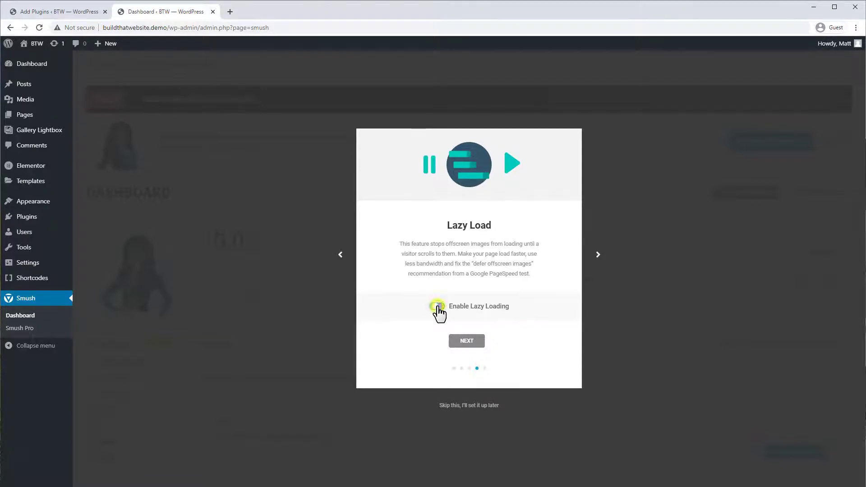
click(465, 341)
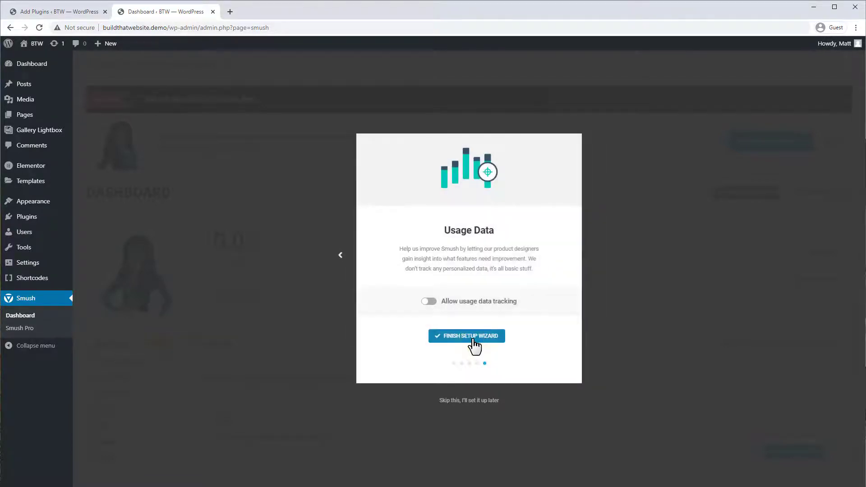
click(466, 335)
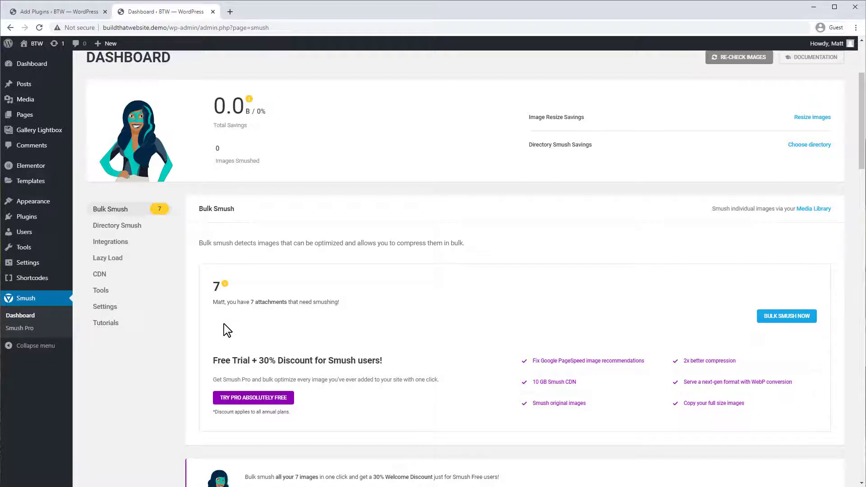
mouse_move(787, 316)
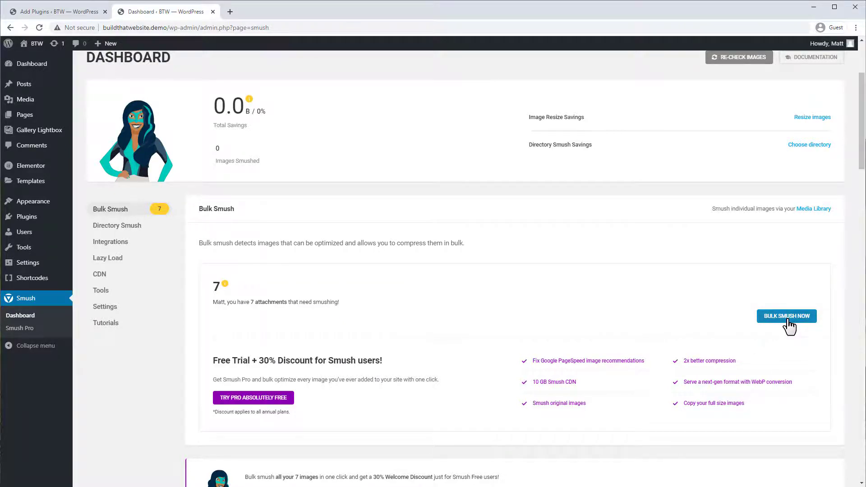
Step: Run Bulk Smush to compress the seven images, then navigate toward Third Post
click(786, 315)
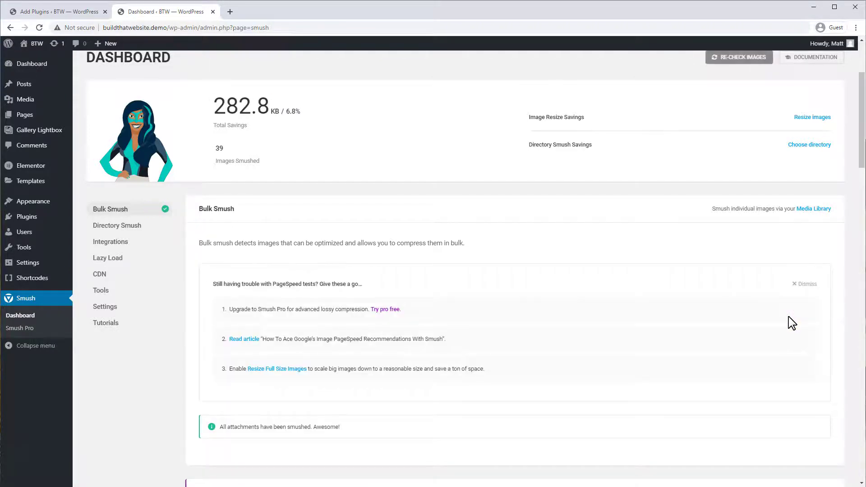
scroll(down, 3)
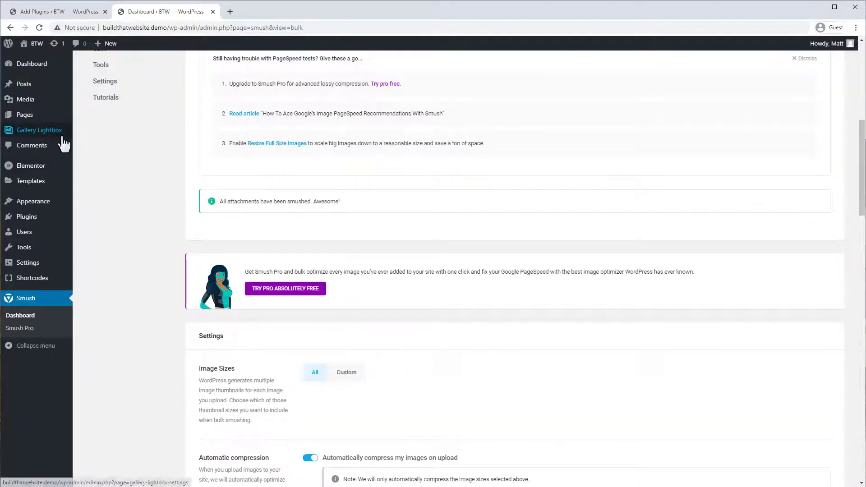
click(23, 84)
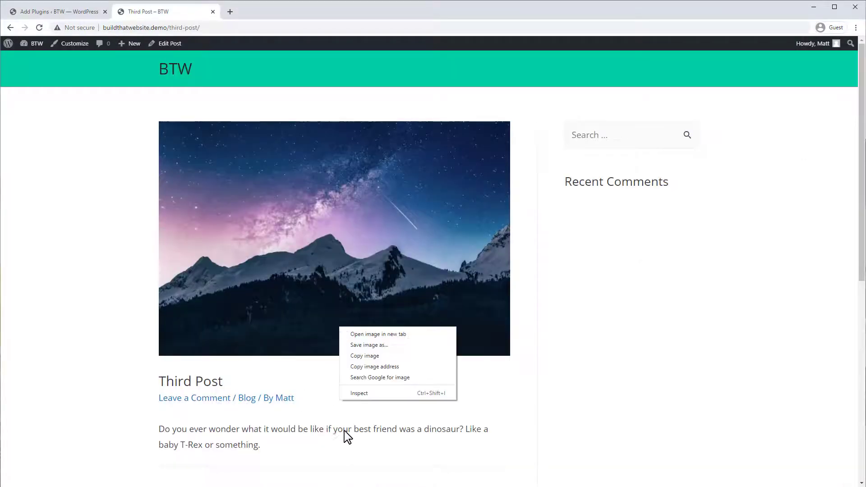
Step: Inspect the mountain photo, filter DevTools Network to images, and reload with Ctrl+R
click(377, 334)
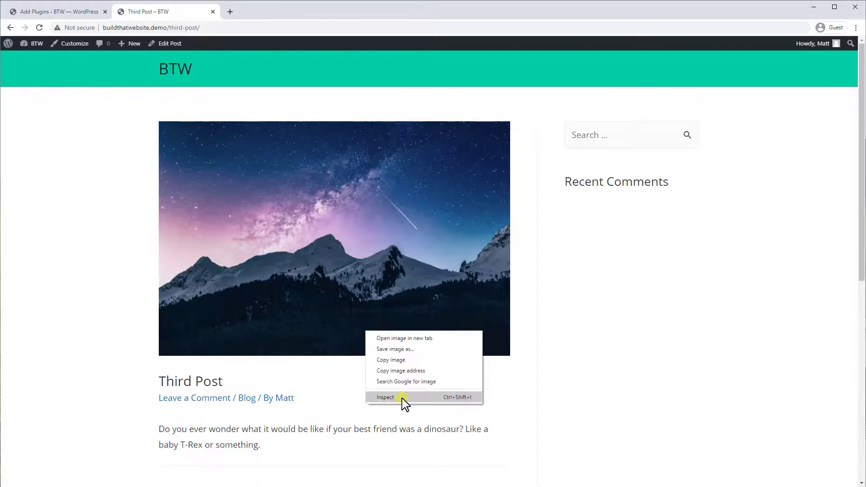
click(384, 397)
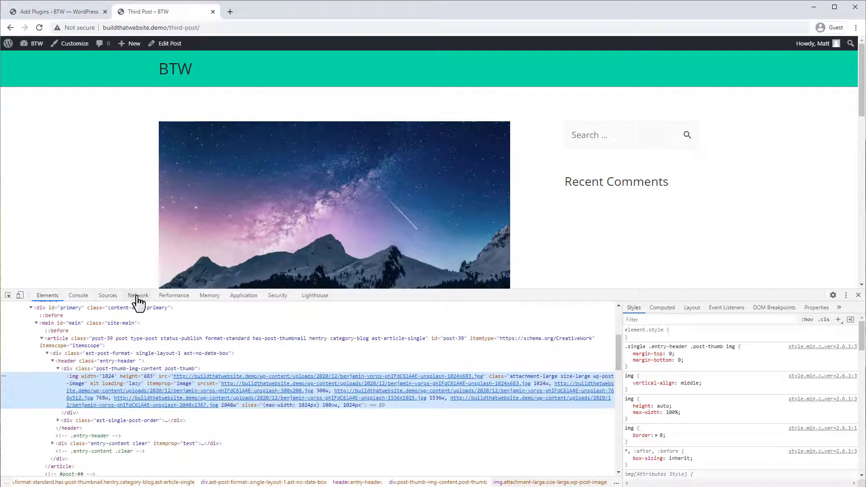
click(138, 295)
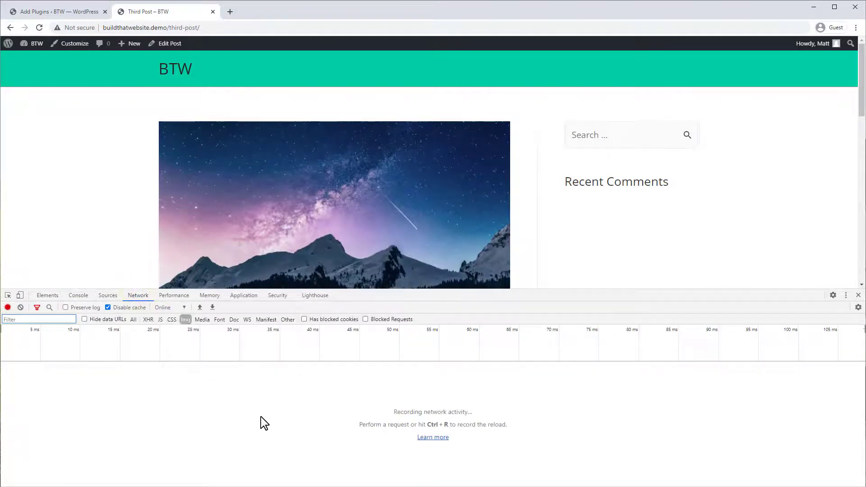
key(ctrl+r)
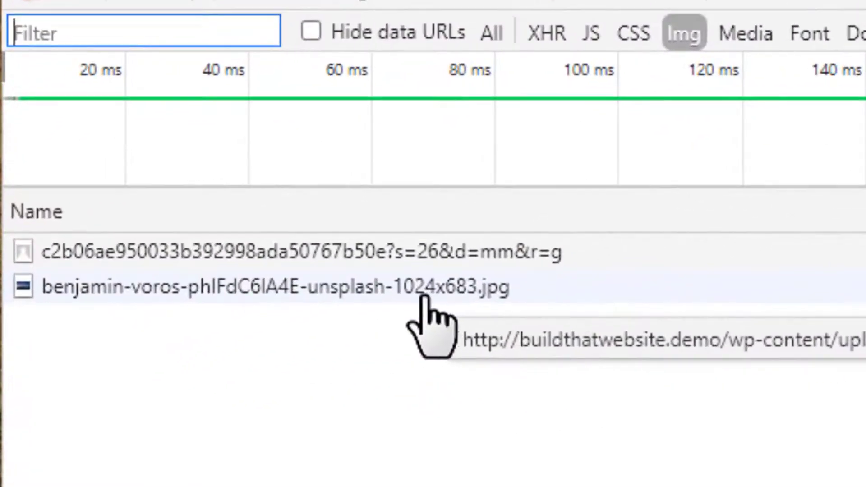
mouse_move(499, 312)
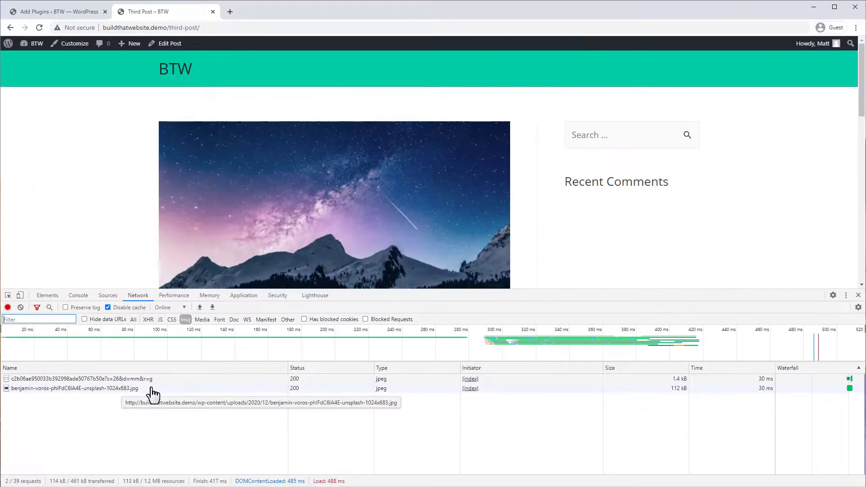
mouse_move(524, 242)
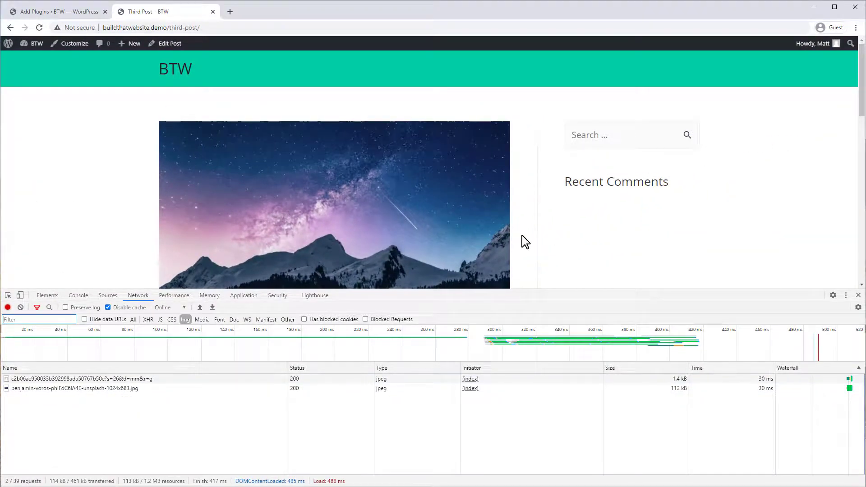
mouse_move(673, 389)
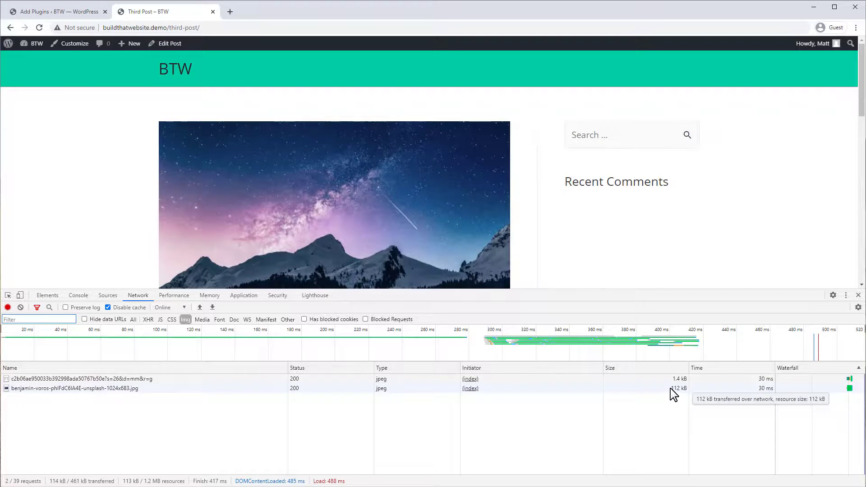
Step: Close DevTools and scroll back up to the Third Post's starry mountain featured image
click(858, 295)
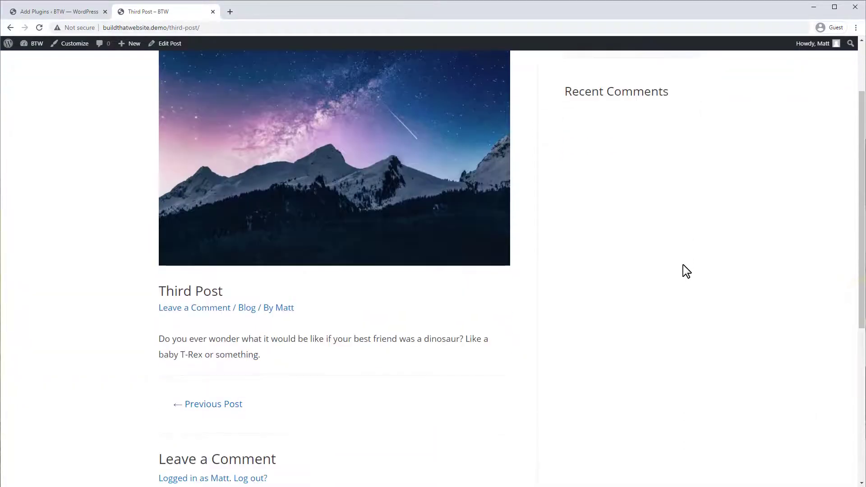
scroll(up, 3)
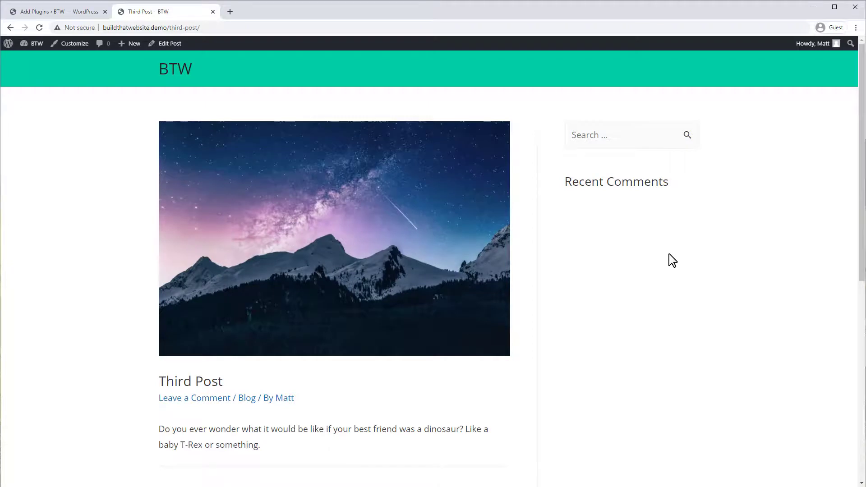
mouse_move(546, 273)
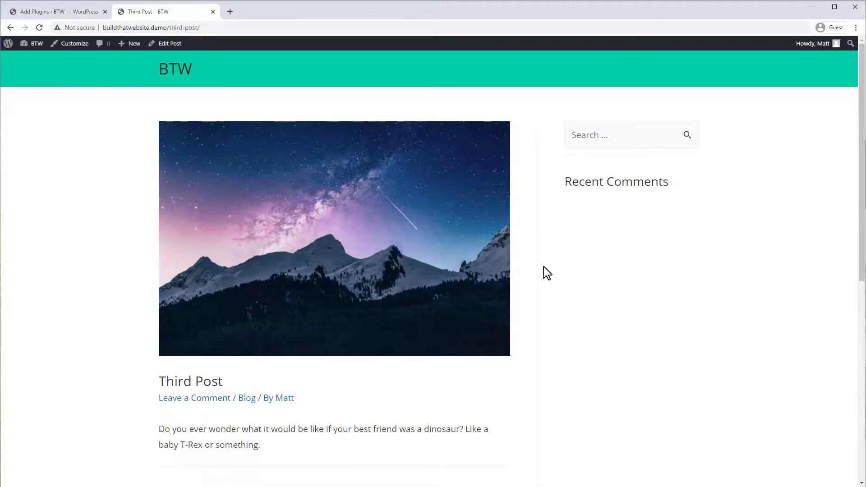
mouse_move(597, 270)
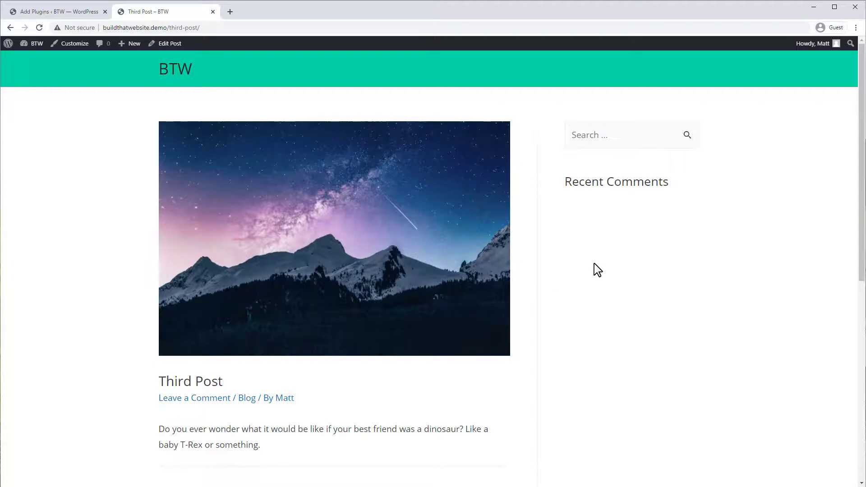
mouse_move(600, 263)
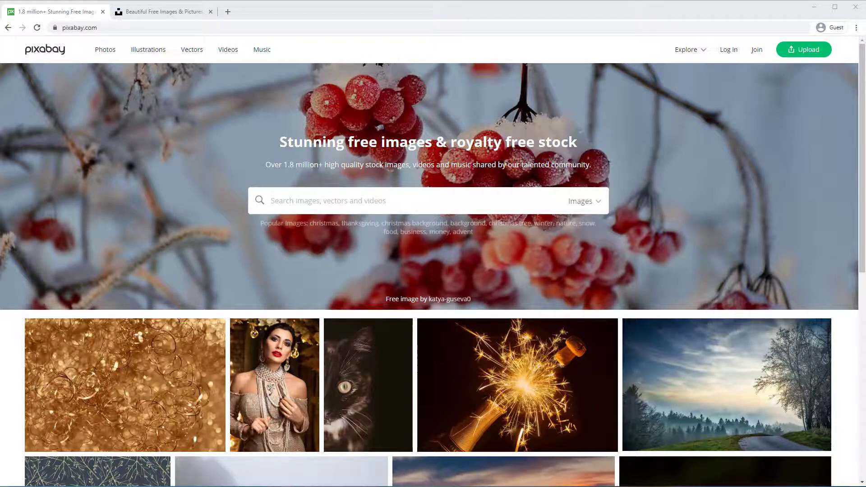
mouse_move(379, 286)
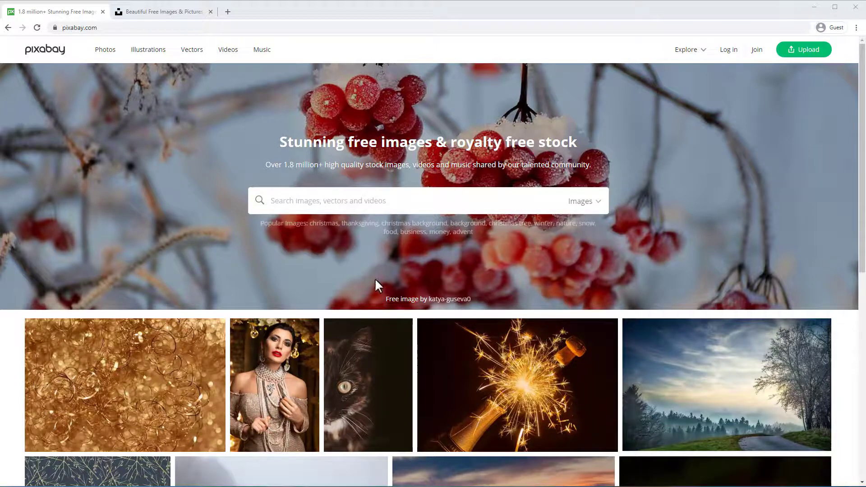
Step: Open Pixabay's Jetty Beach Sunset photo from the beach results and view its download sizes
click(163, 11)
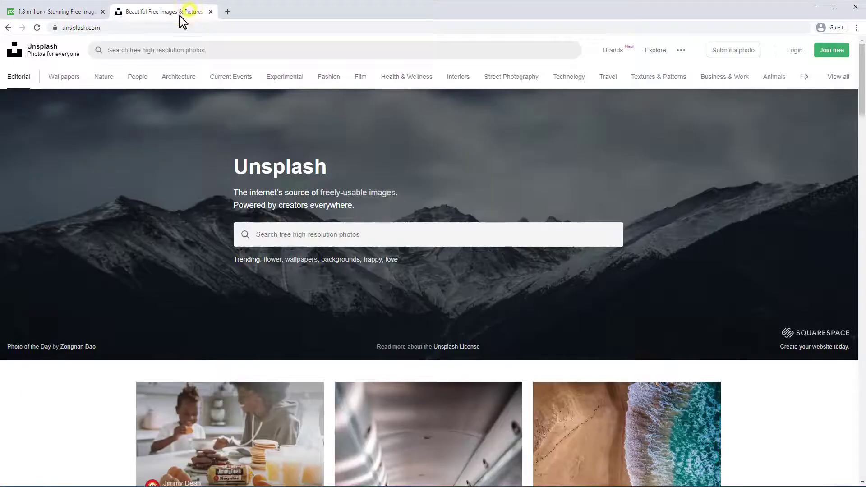
click(53, 11)
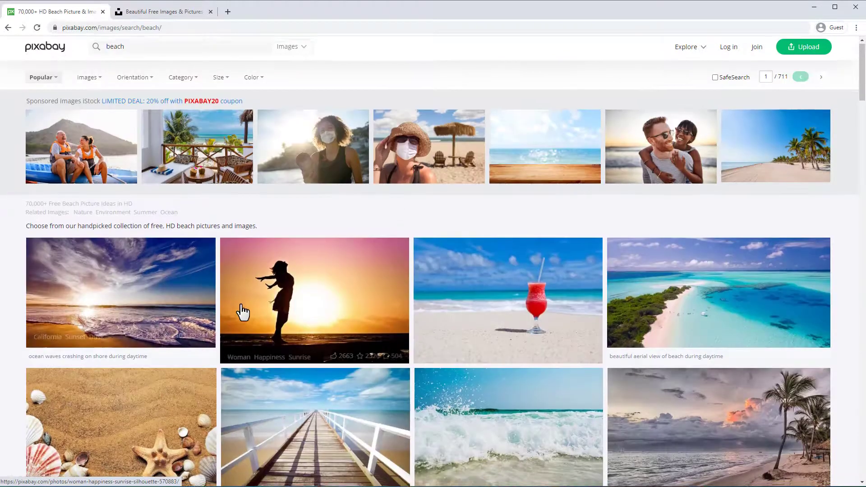
scroll(down, 3)
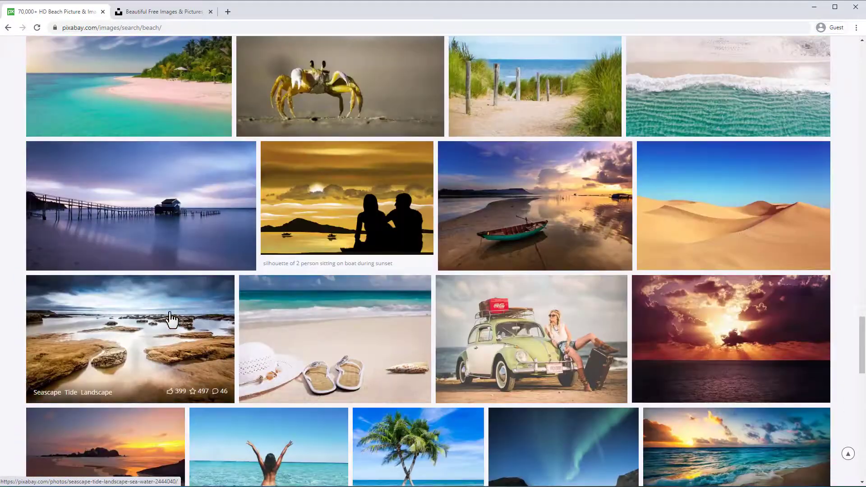
click(141, 206)
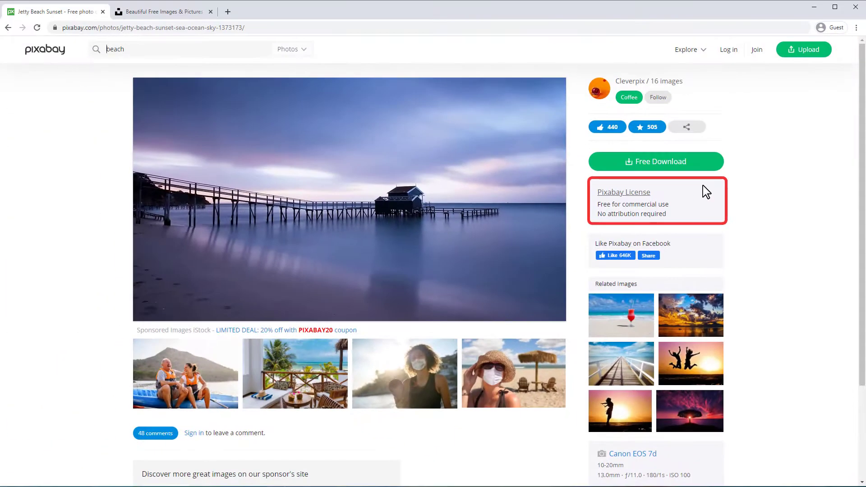
click(655, 162)
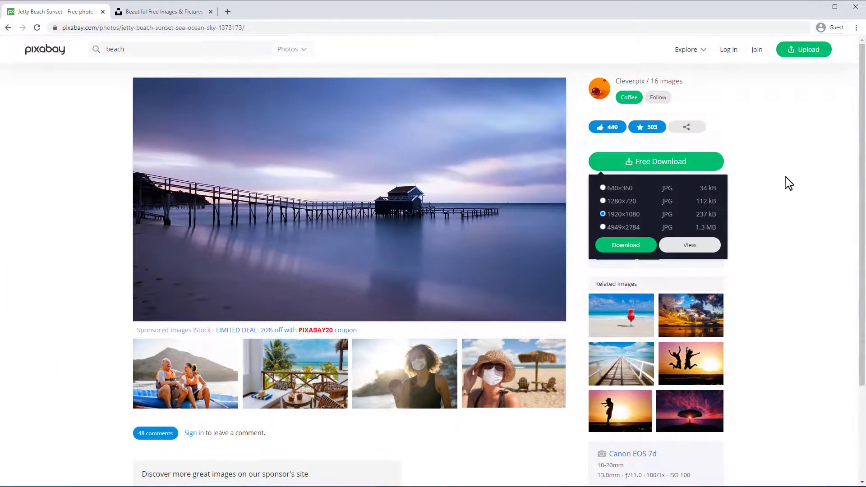
mouse_move(784, 186)
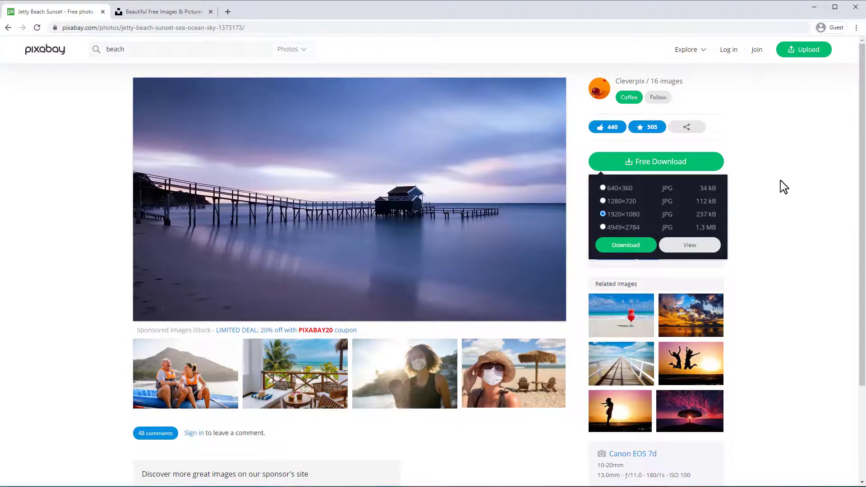
click(163, 11)
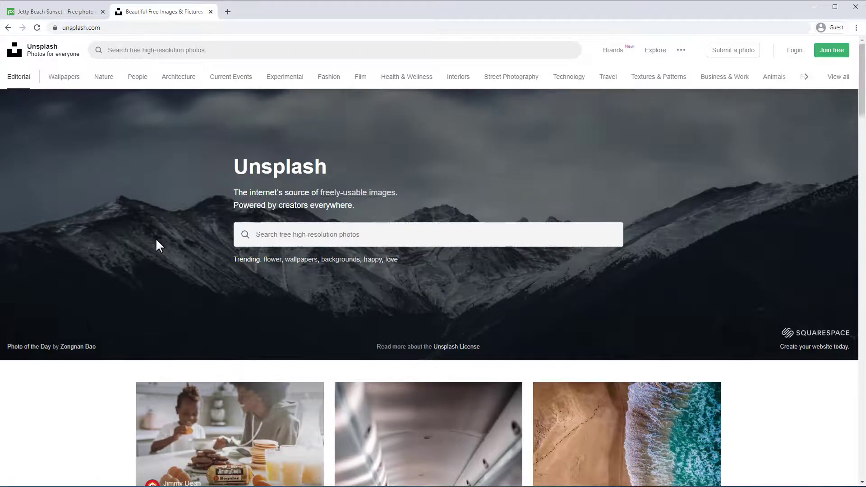
mouse_move(389, 264)
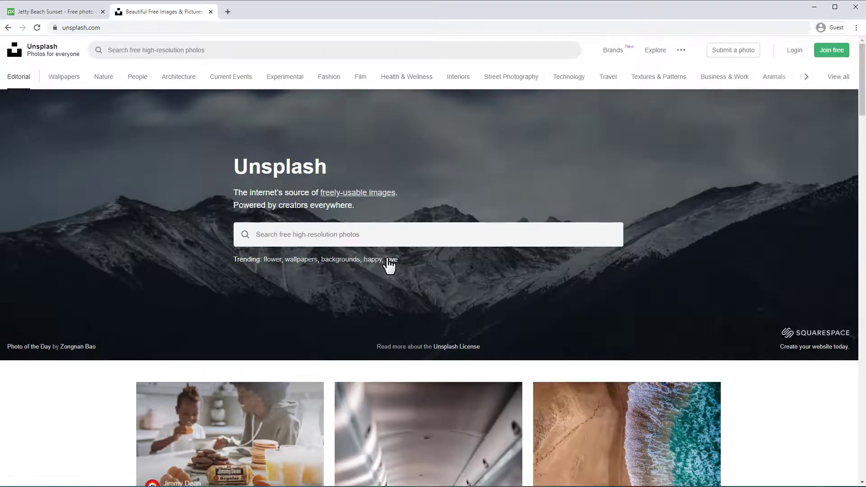
Step: Browse Unsplash's trending 'love' images and download Jon Tyson's red heart gate photo as JPG
click(392, 260)
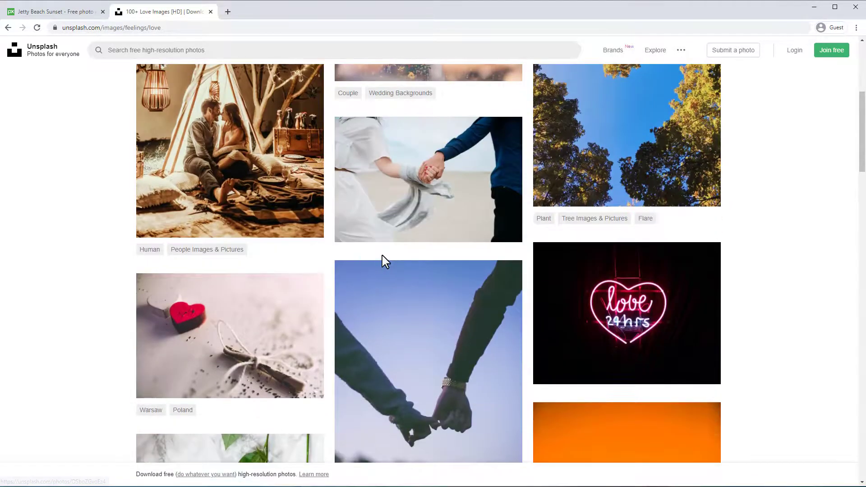
scroll(down, 3)
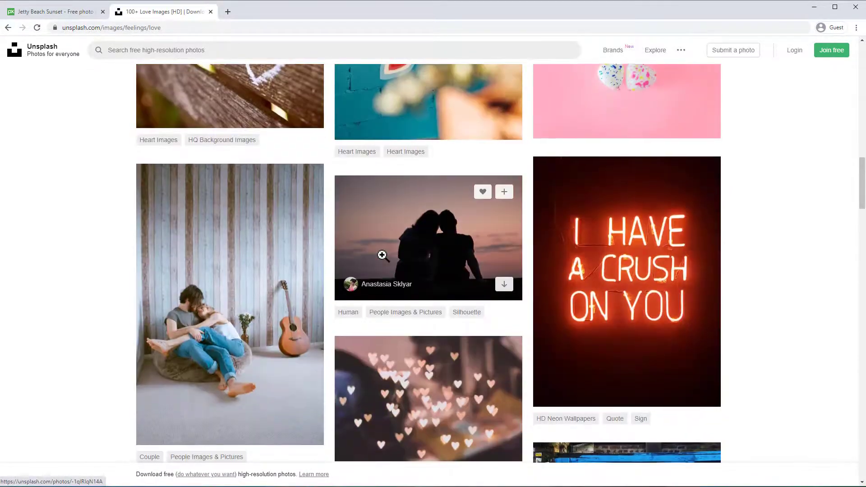
scroll(down, 3)
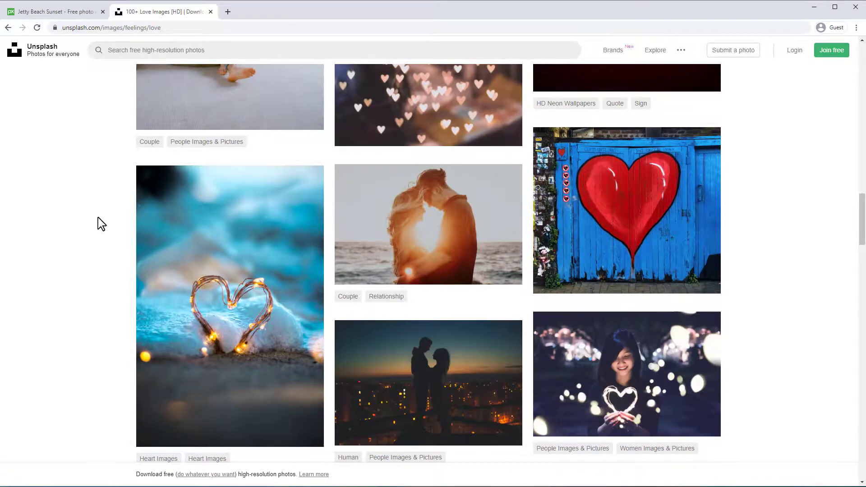
click(627, 210)
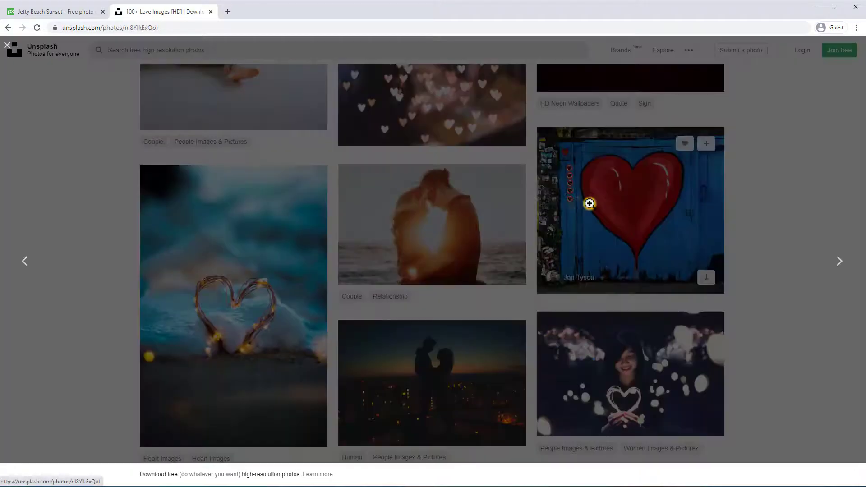
click(630, 210)
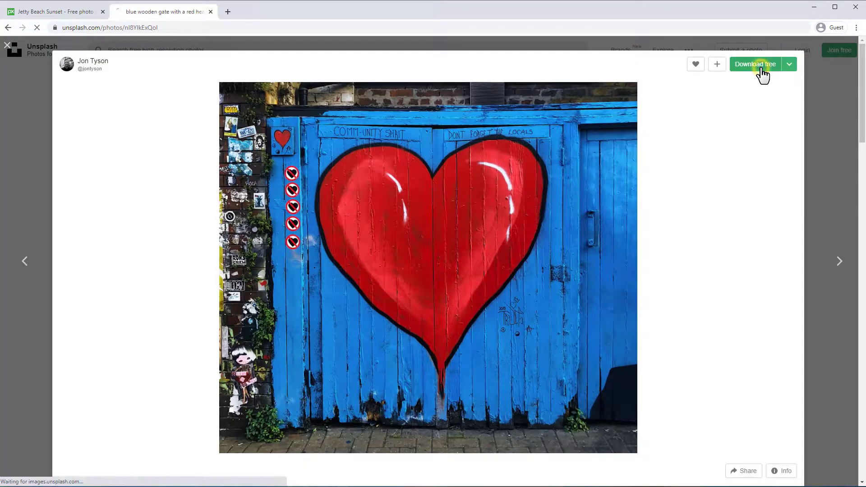
click(755, 64)
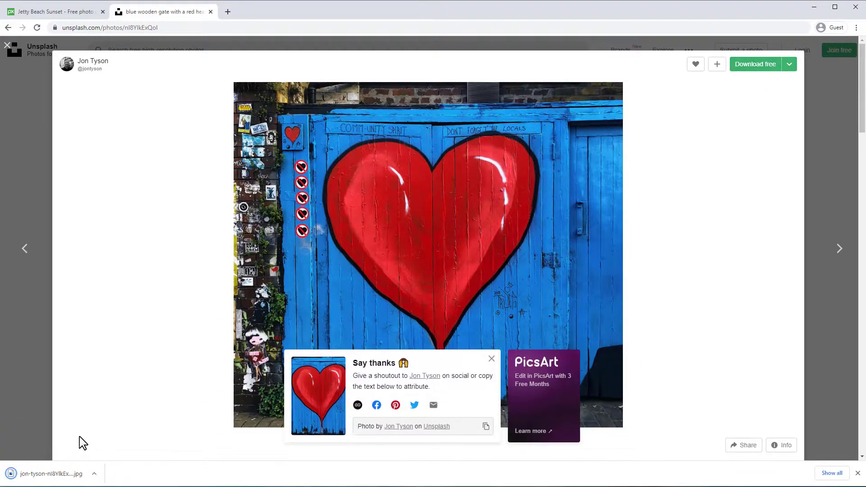